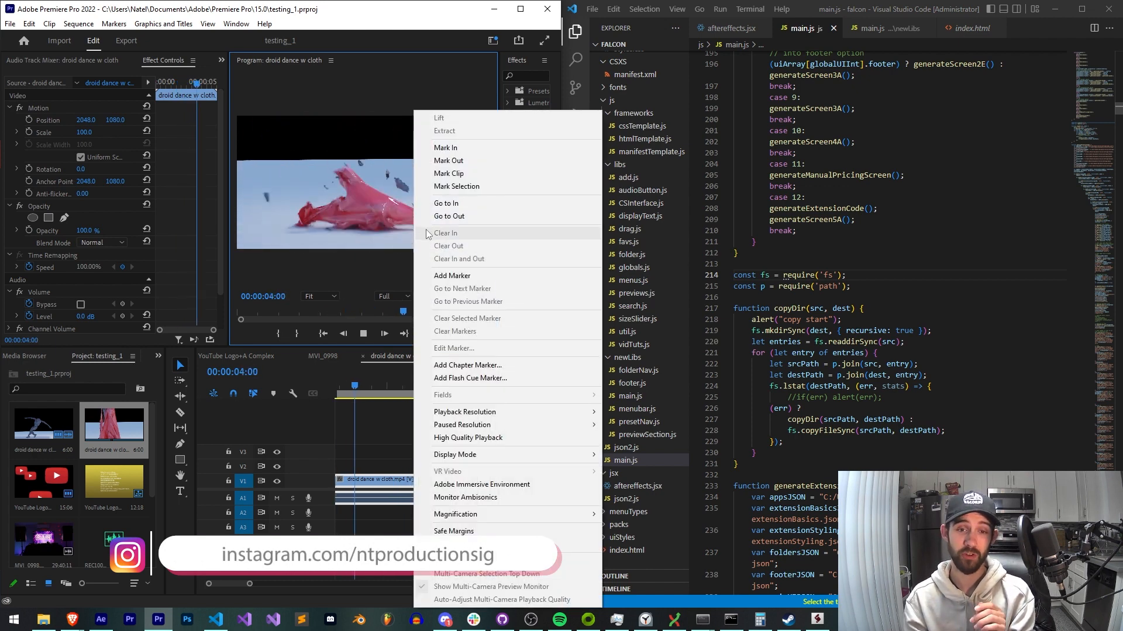
Browse the open tabs, expand the created playlists, and open the NT Productions channel page.
left_click(444, 619)
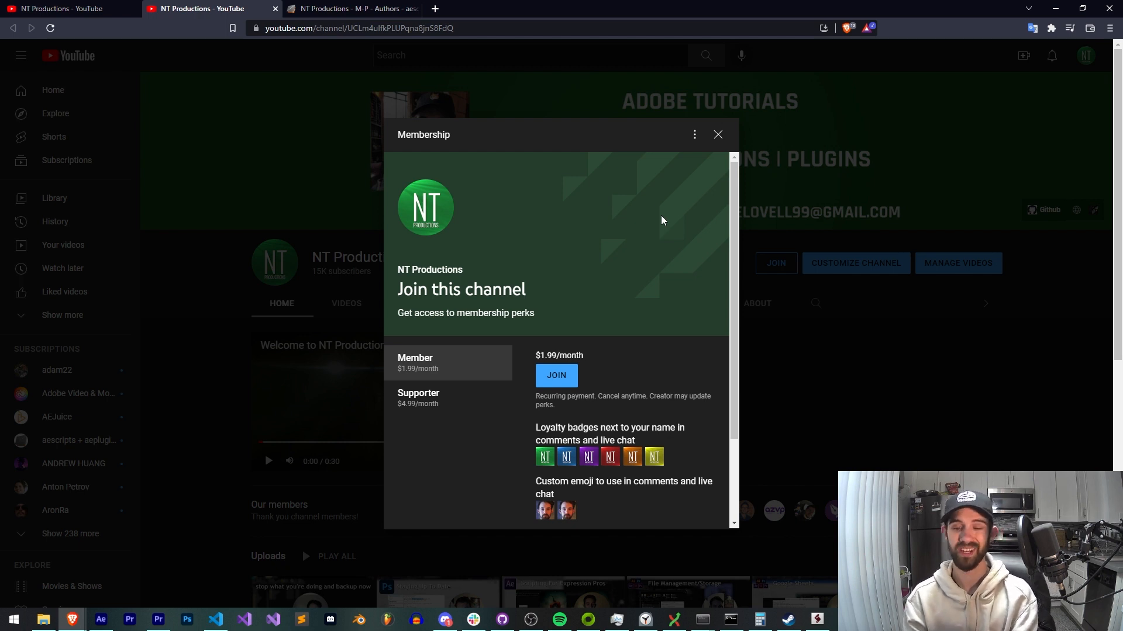
mouse_move(565, 339)
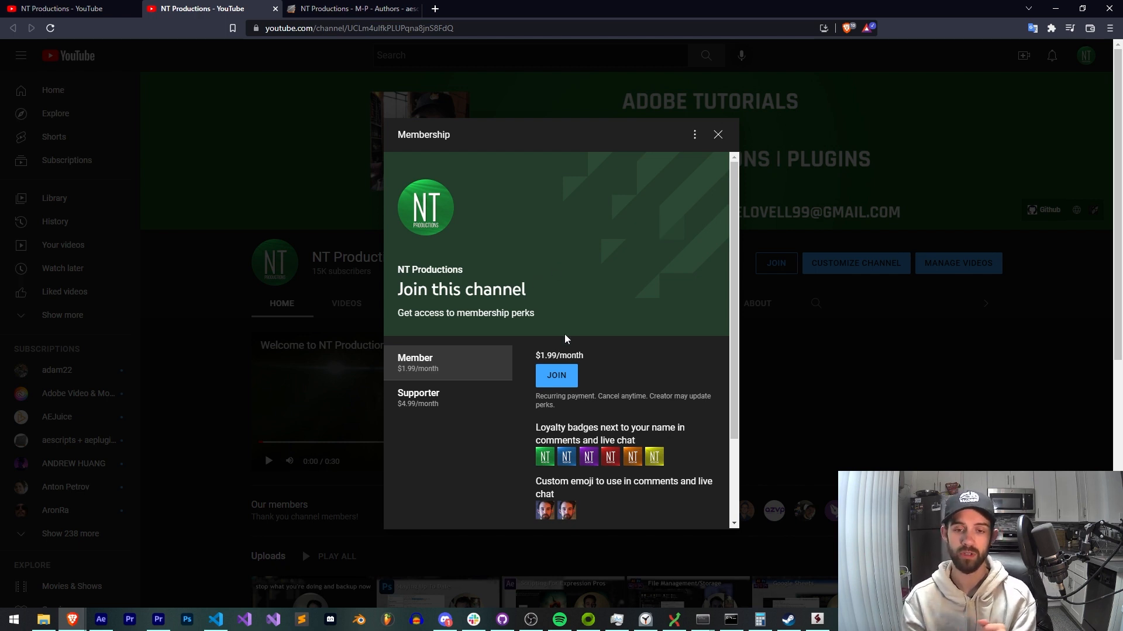
mouse_move(463, 272)
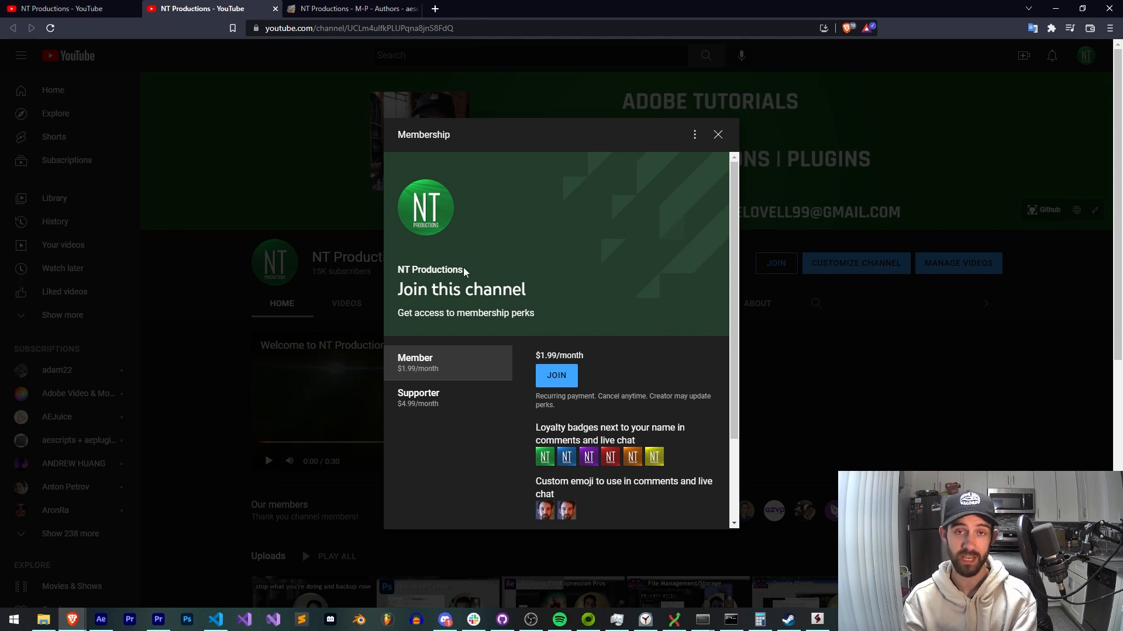
left_click(351, 9)
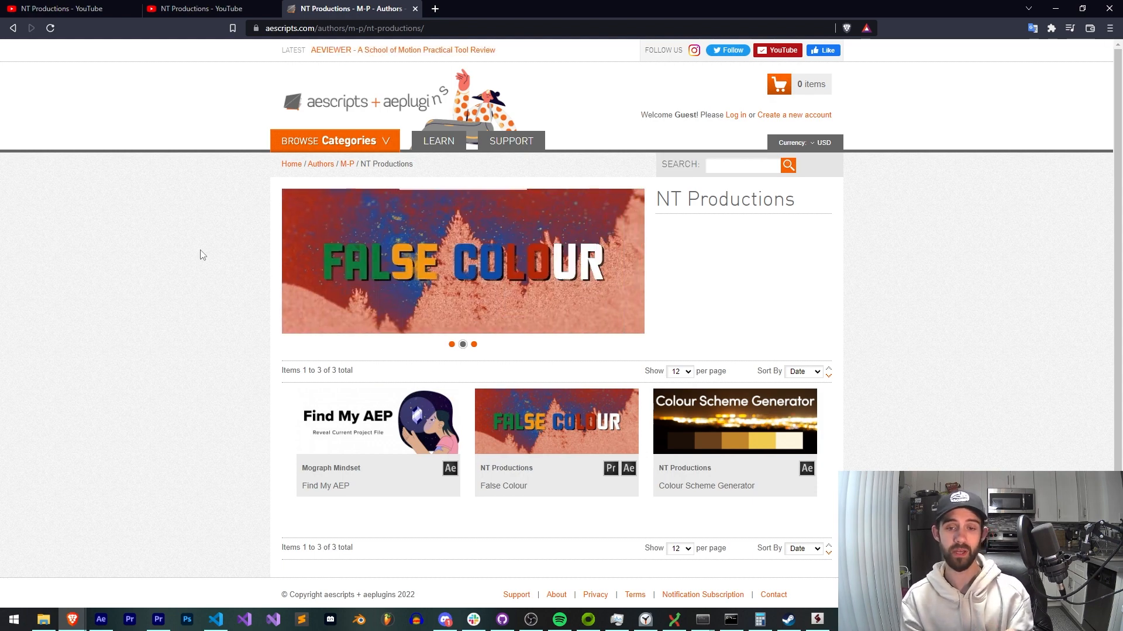
mouse_move(597, 437)
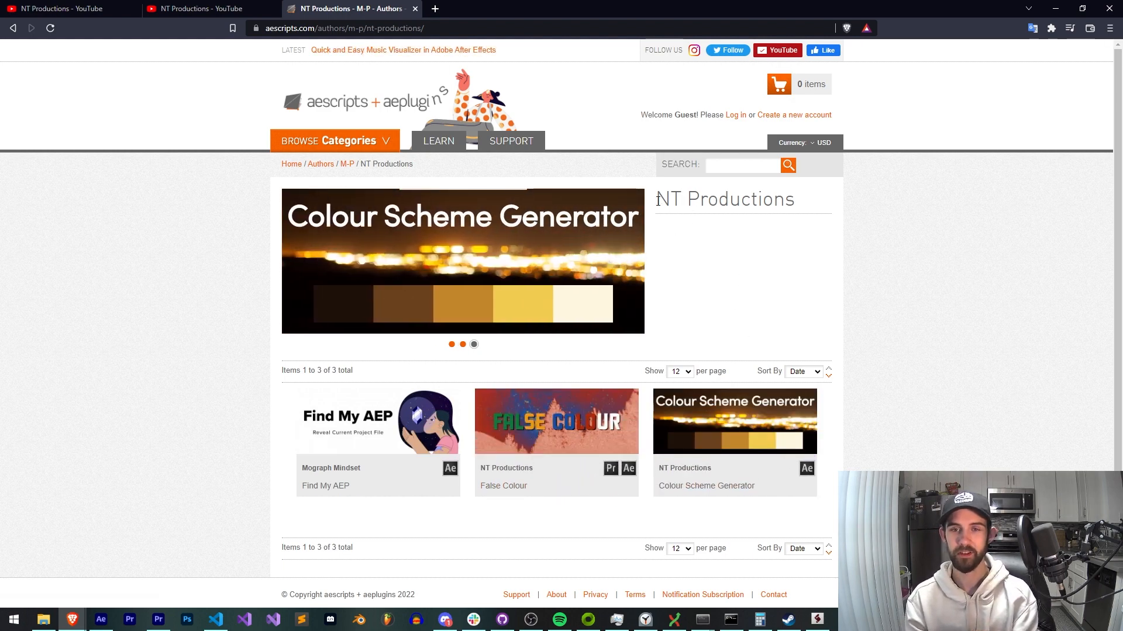
double_click(724, 200)
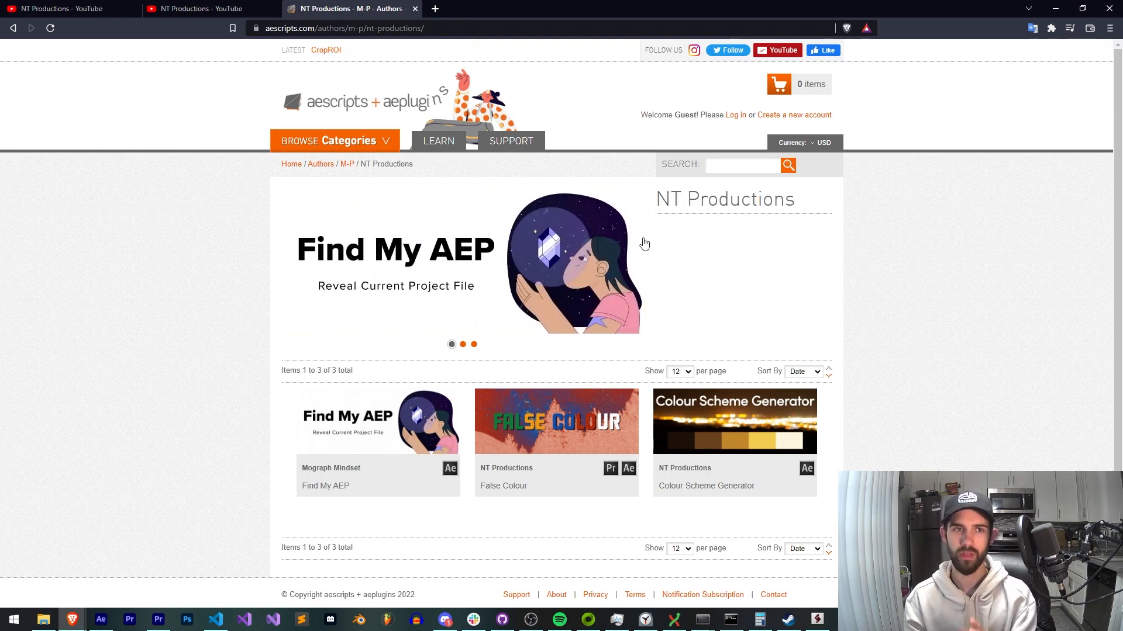
left_click(61, 9)
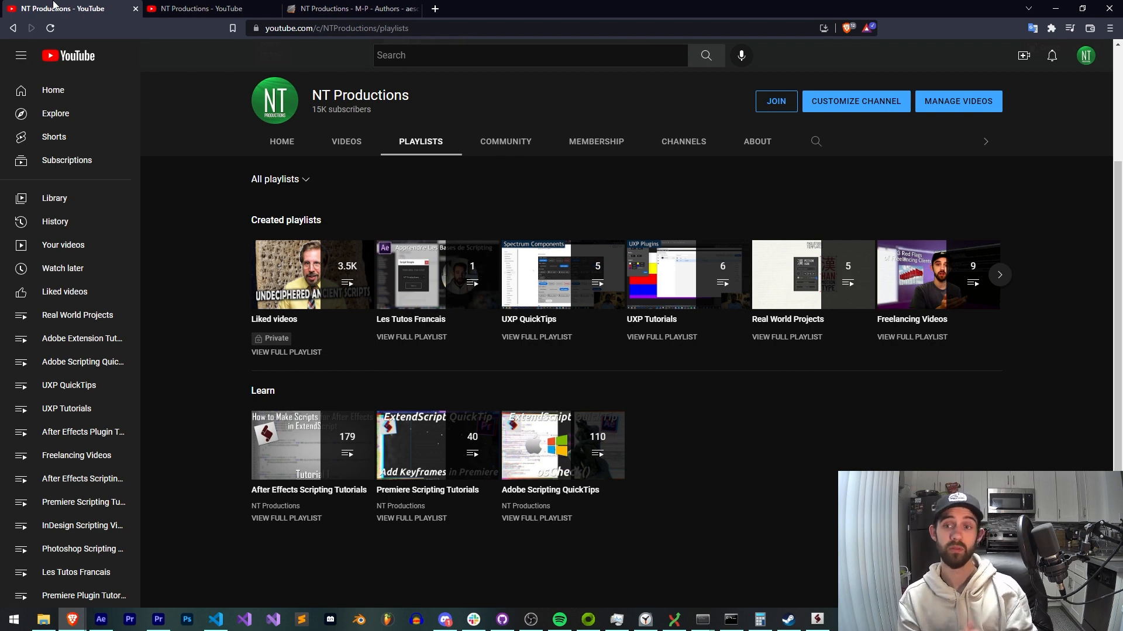
mouse_move(286, 331)
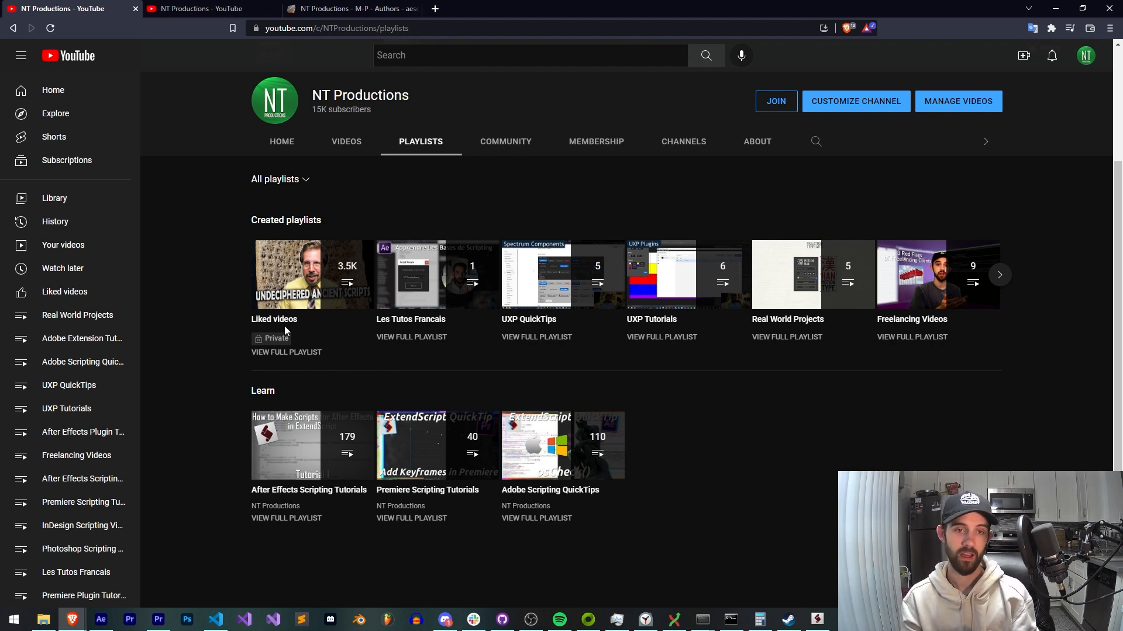
left_click(999, 275)
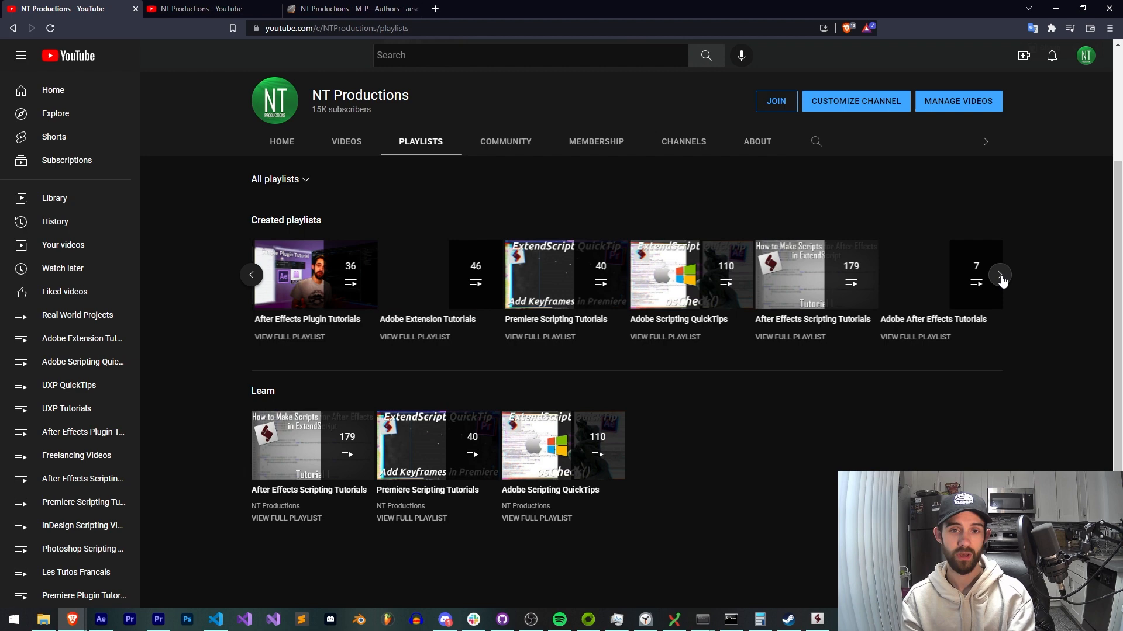
left_click(1001, 275)
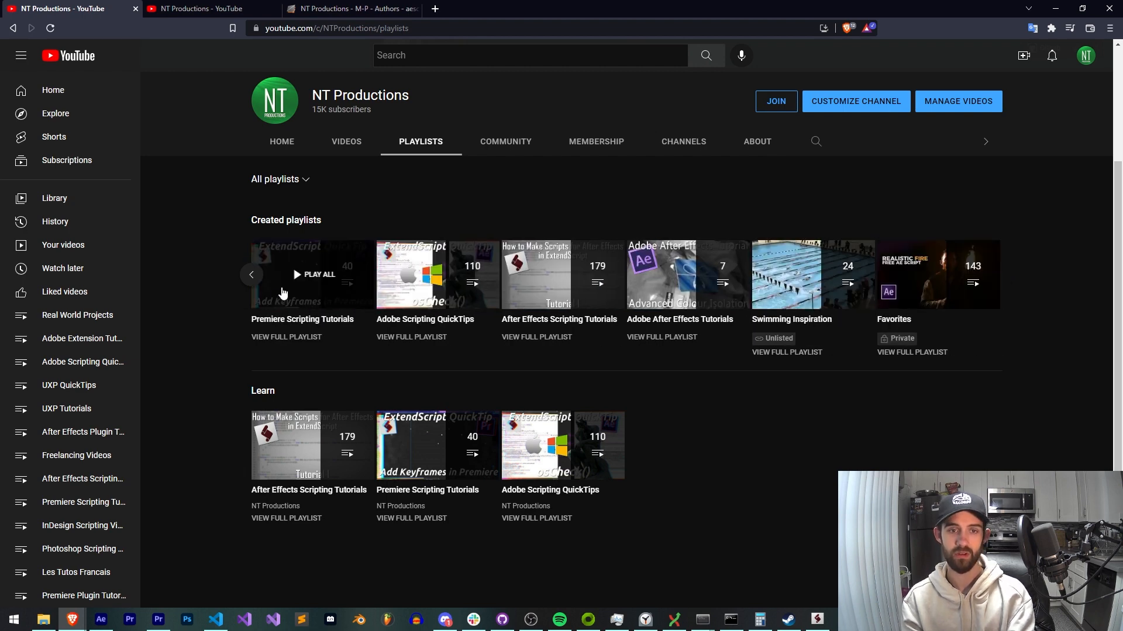
mouse_move(312, 444)
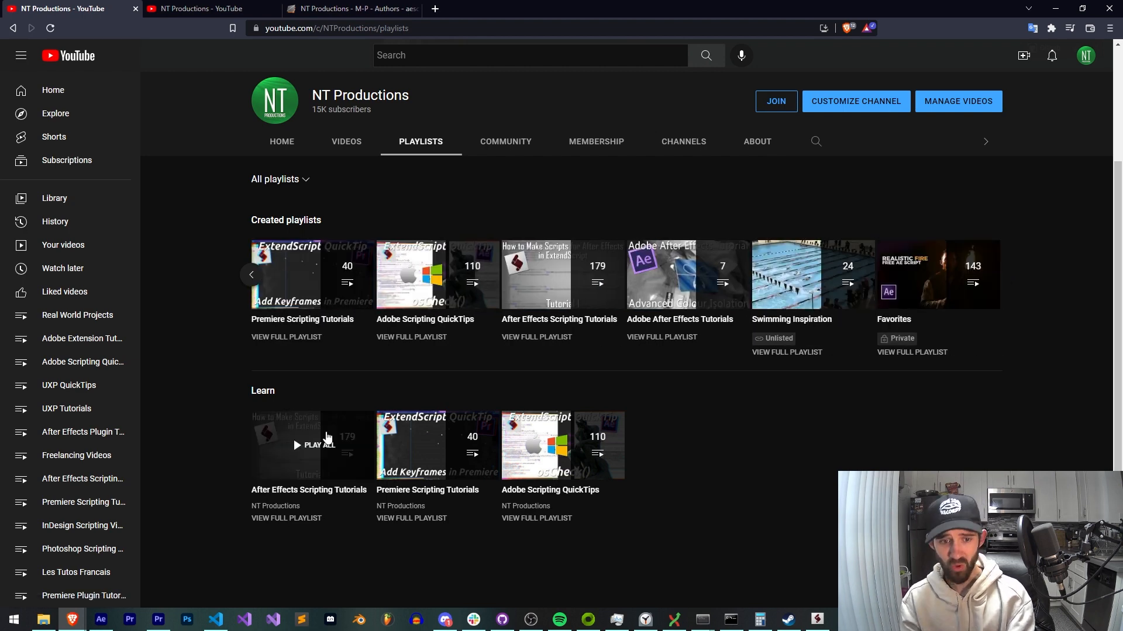
mouse_move(181, 413)
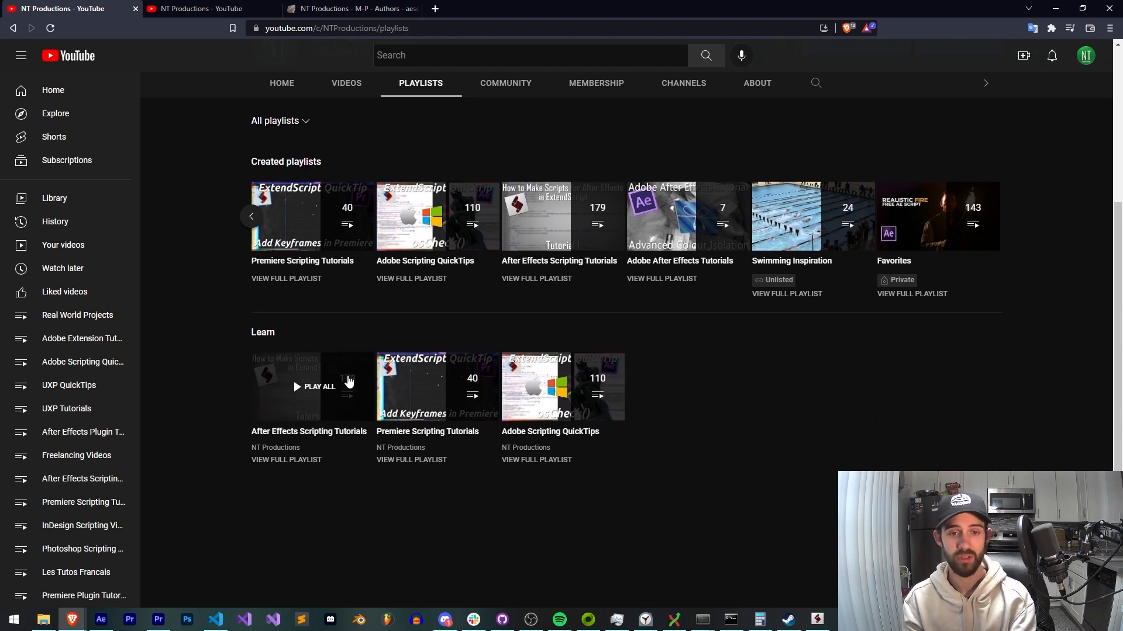
mouse_move(707, 393)
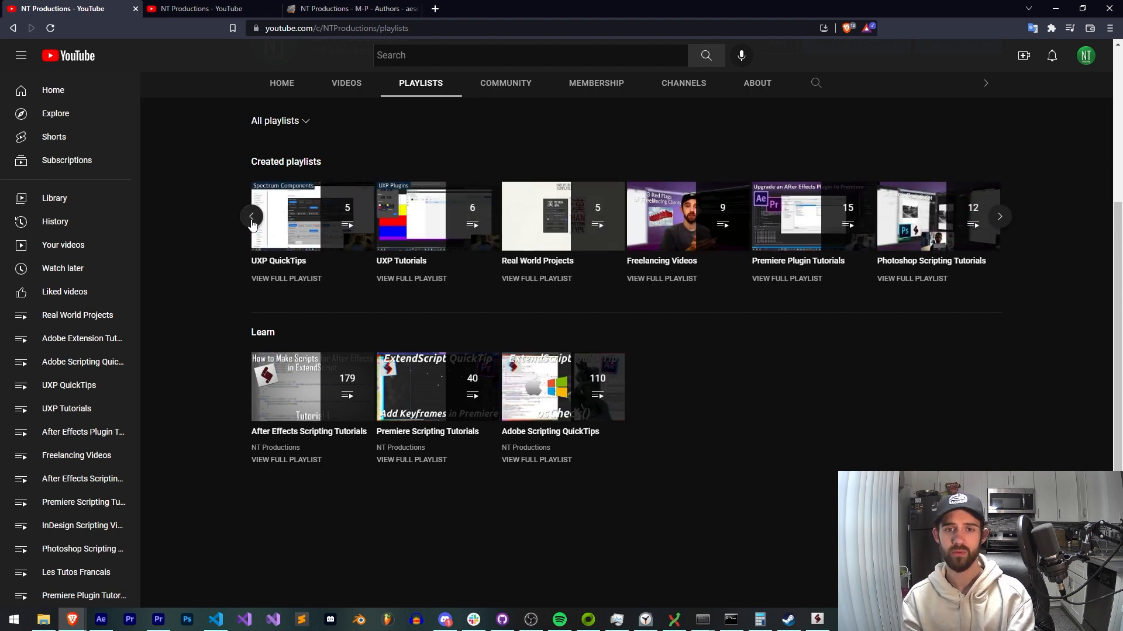
mouse_move(118, 229)
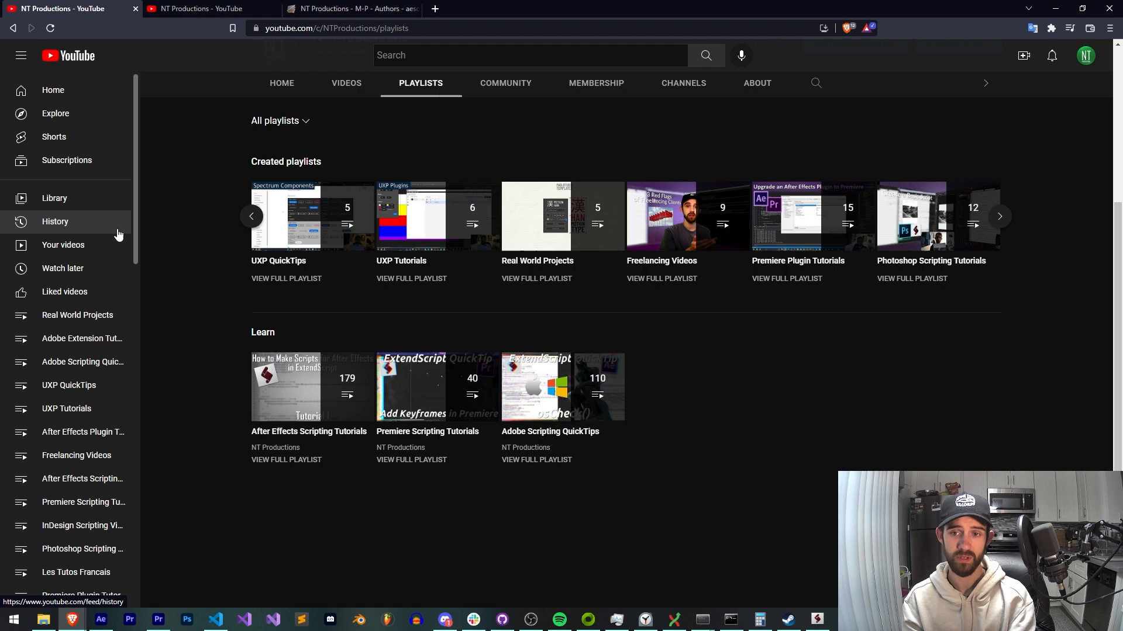
left_click(252, 217)
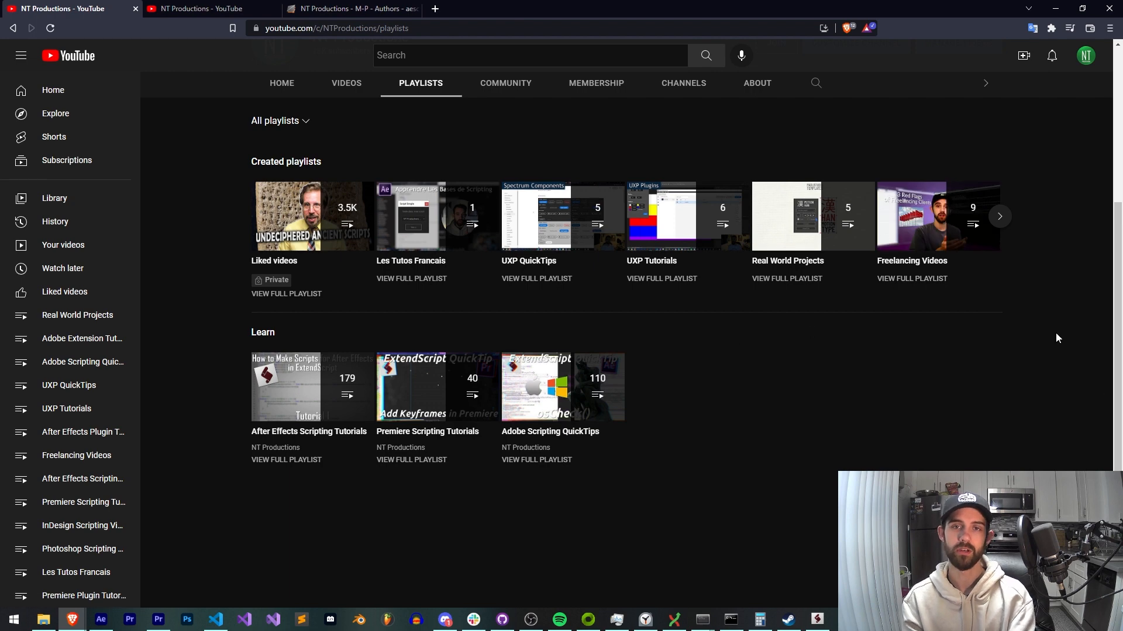
mouse_move(345, 84)
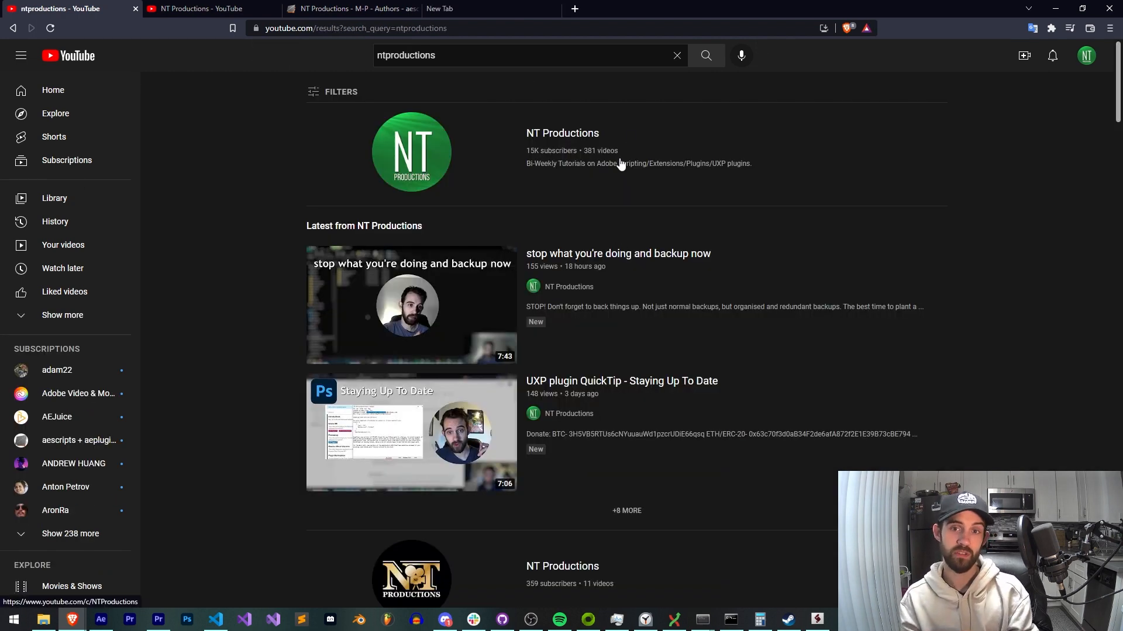
mouse_move(600, 159)
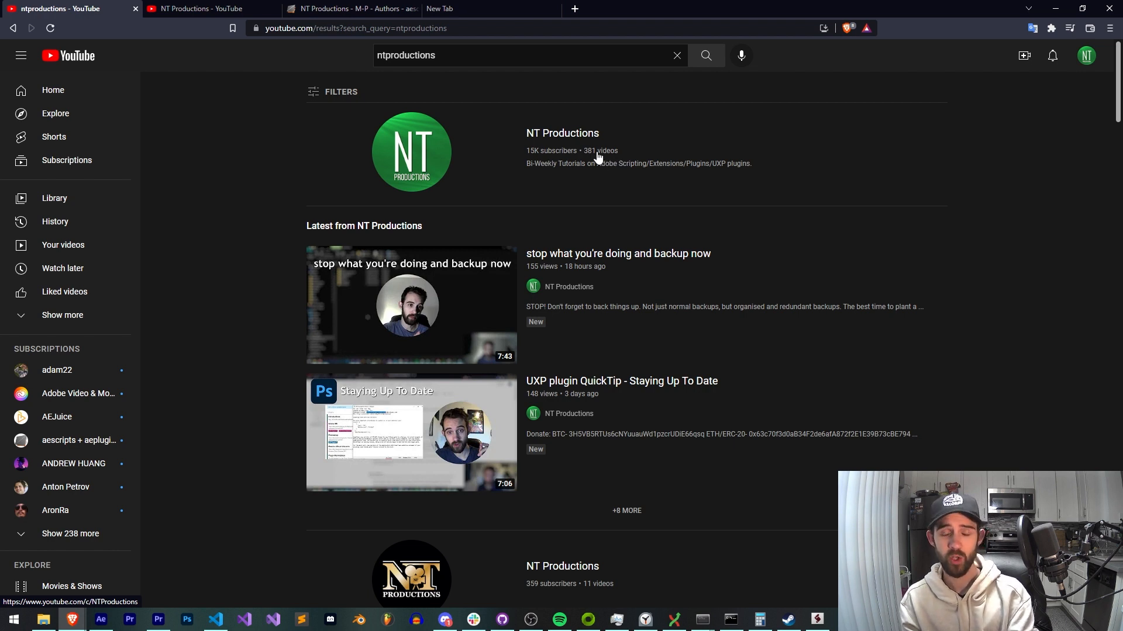
mouse_move(594, 179)
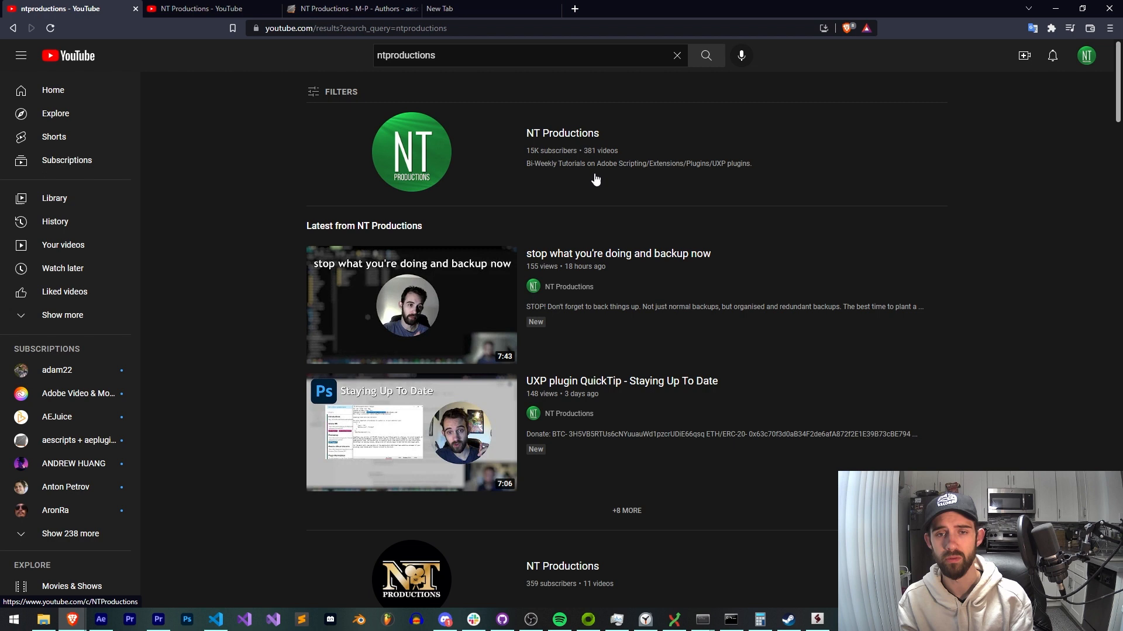
mouse_move(594, 165)
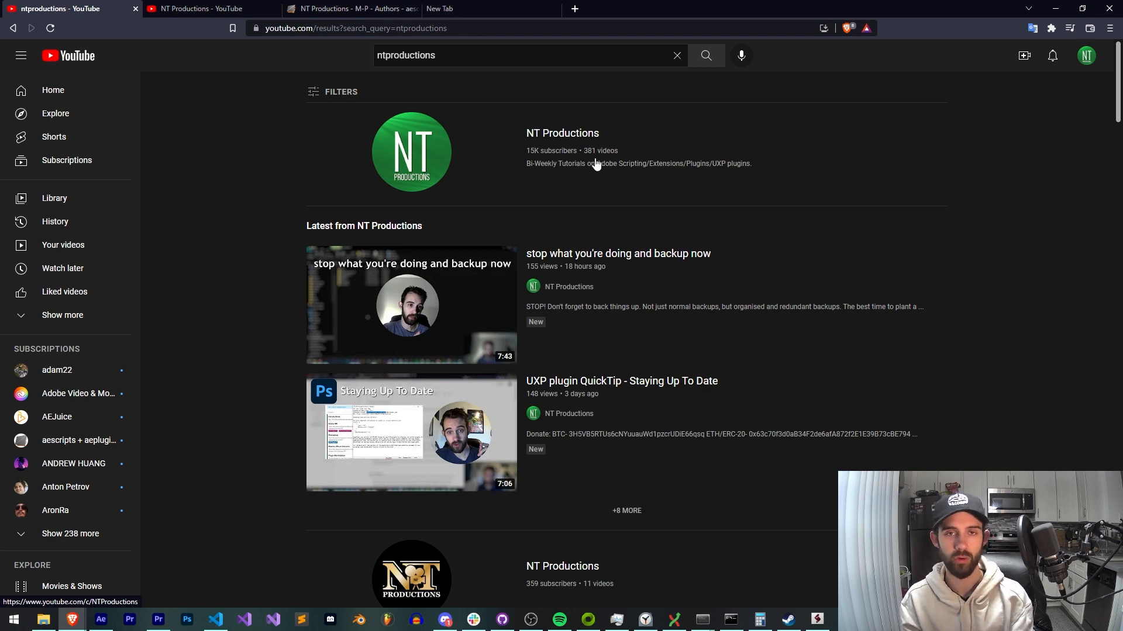
mouse_move(590, 160)
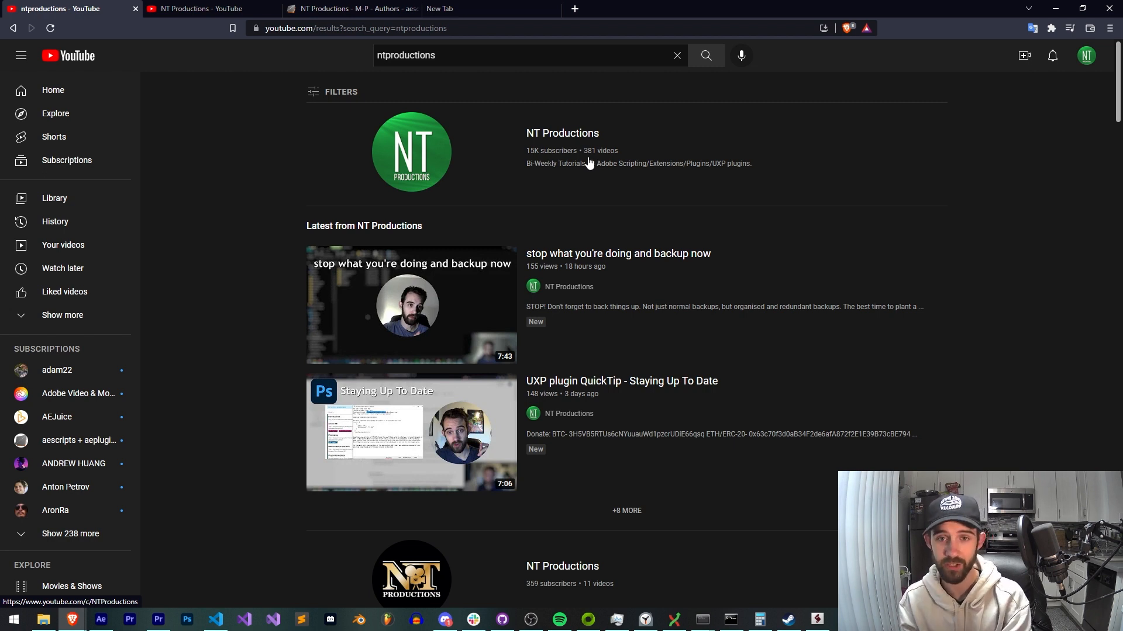
mouse_move(581, 120)
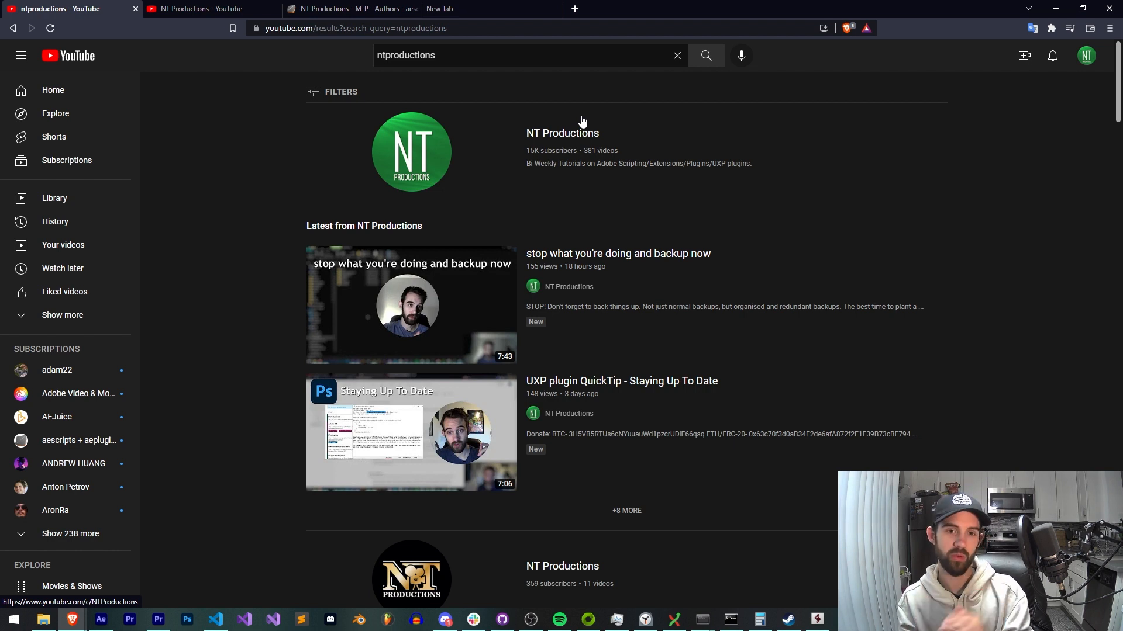
mouse_move(492, 106)
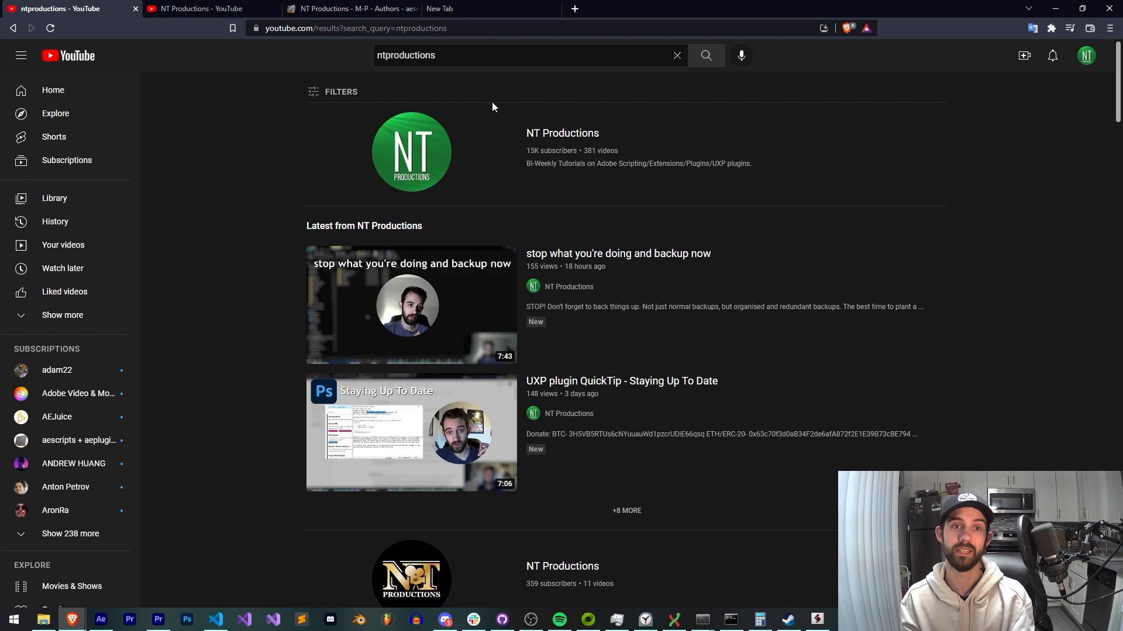
mouse_move(242, 238)
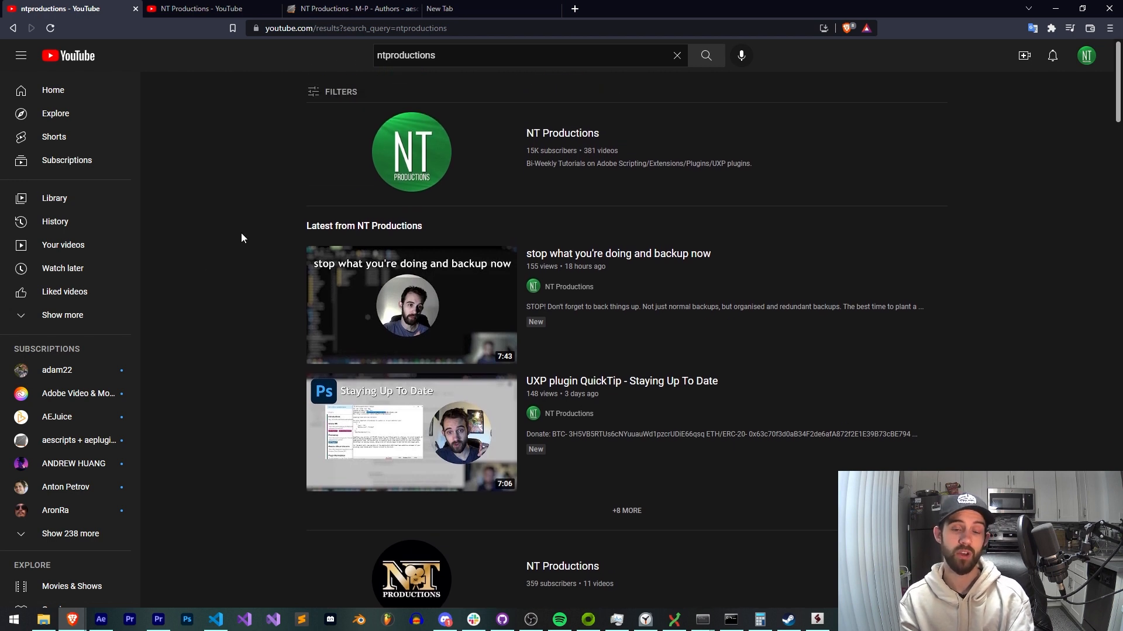
mouse_move(153, 210)
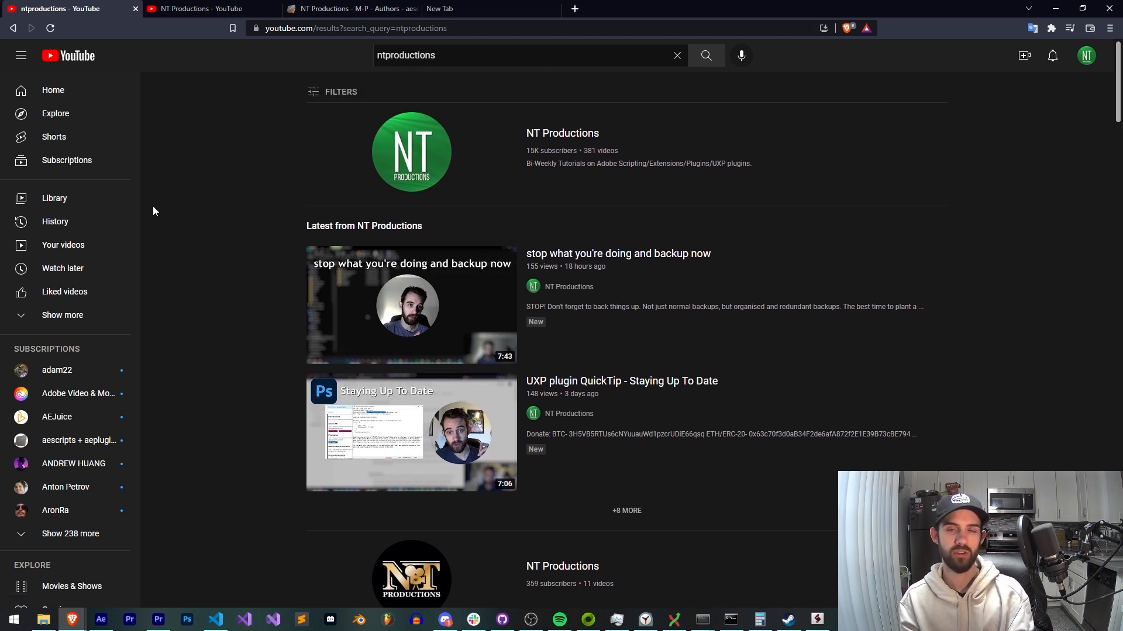
mouse_move(185, 148)
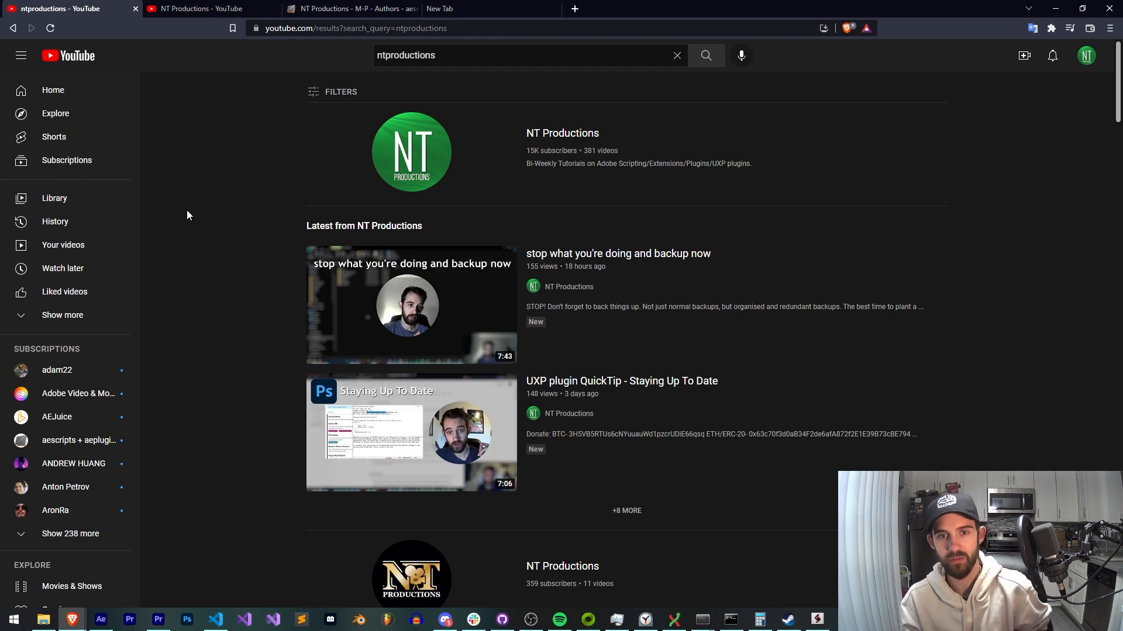
mouse_move(205, 258)
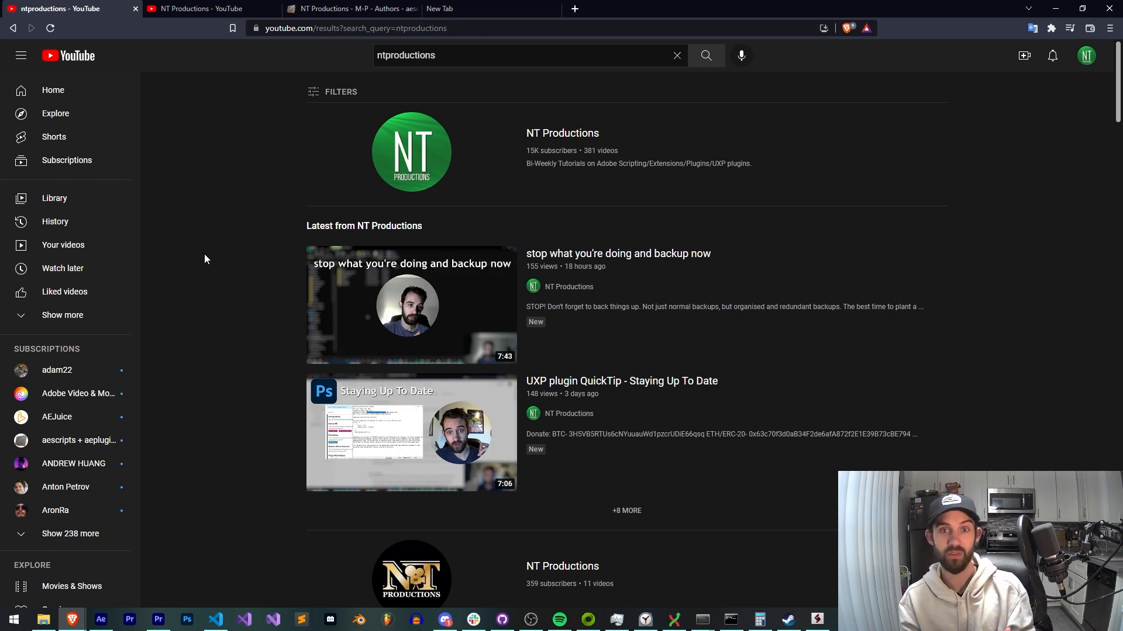
mouse_move(260, 257)
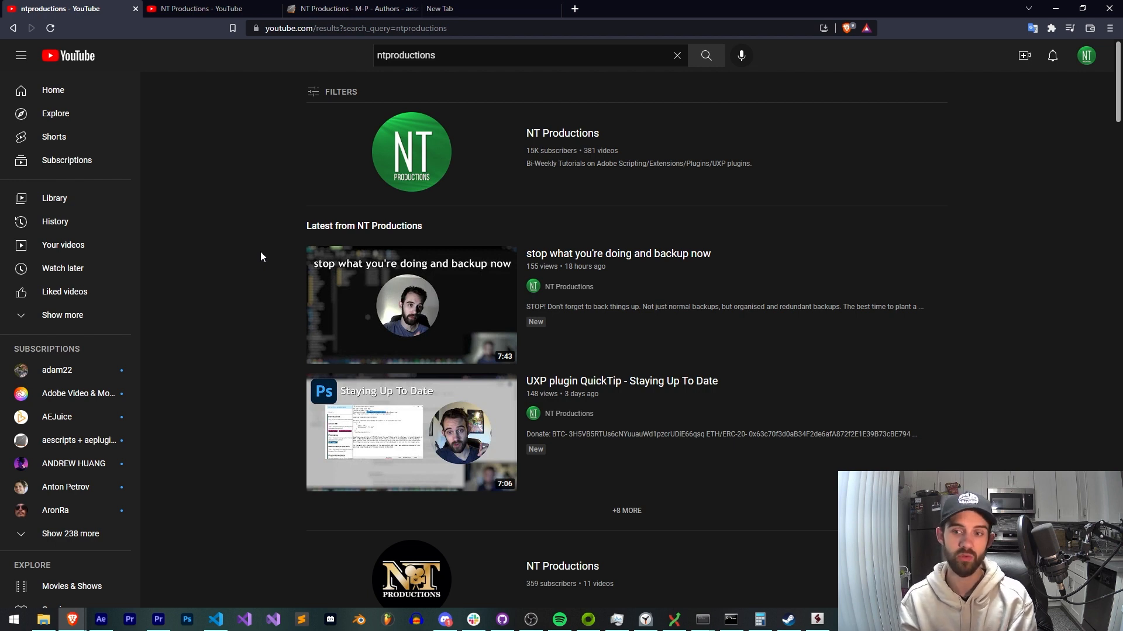
mouse_move(286, 163)
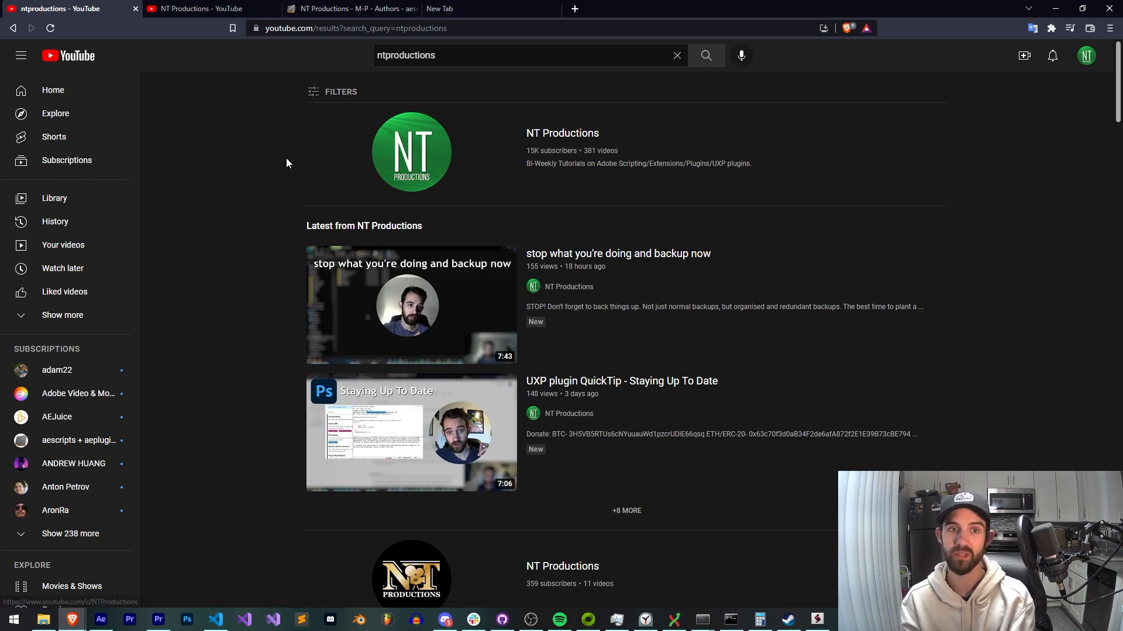
mouse_move(201, 144)
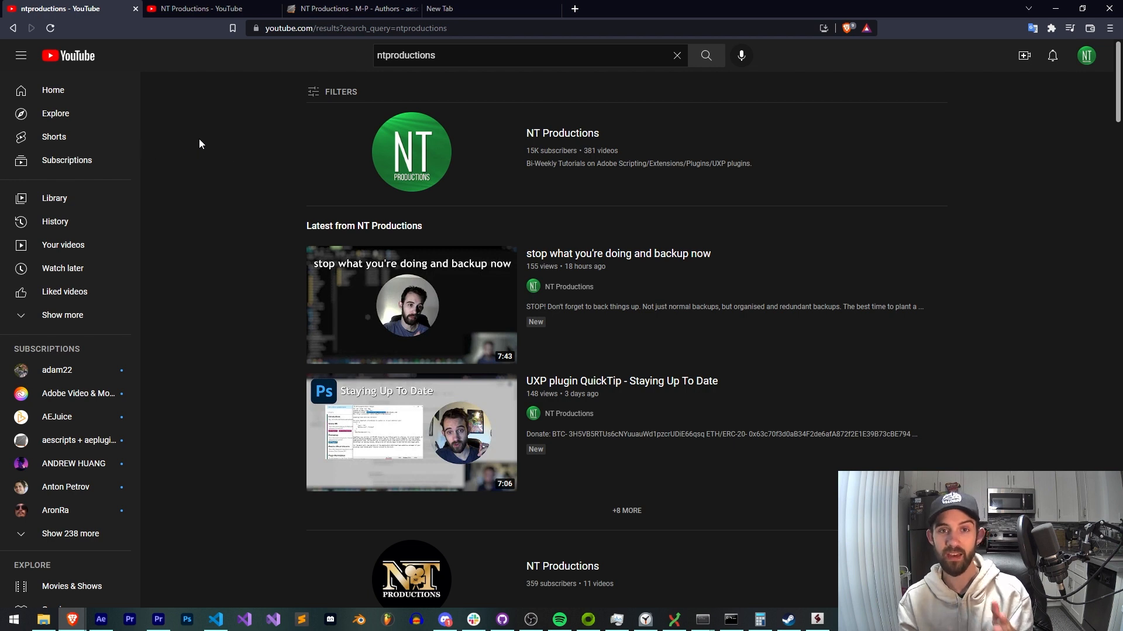
mouse_move(215, 94)
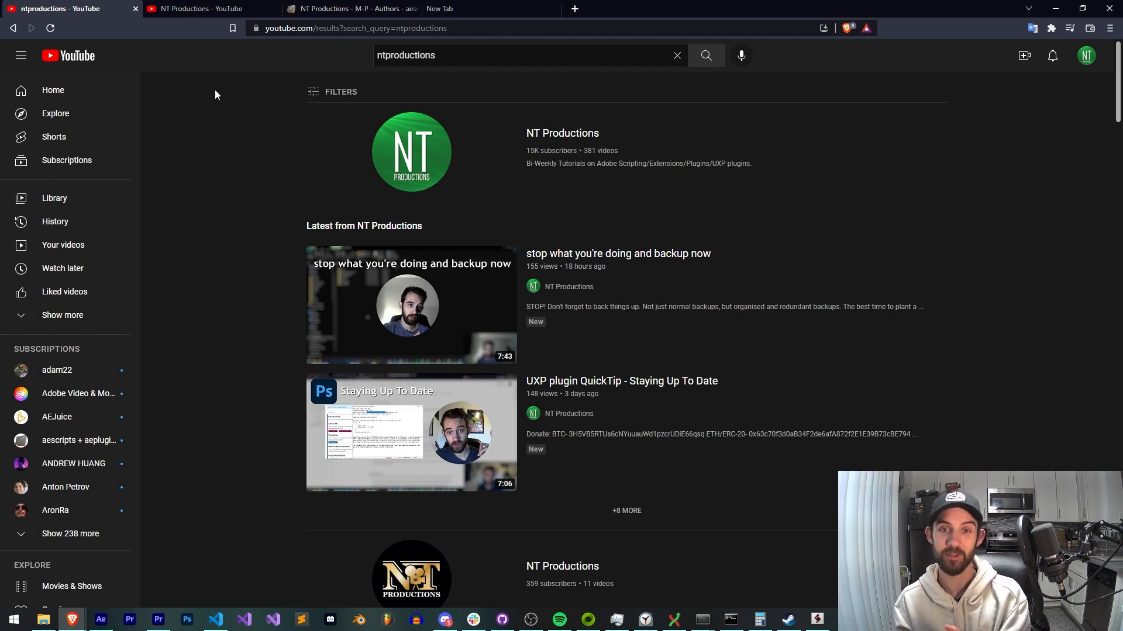
mouse_move(393, 156)
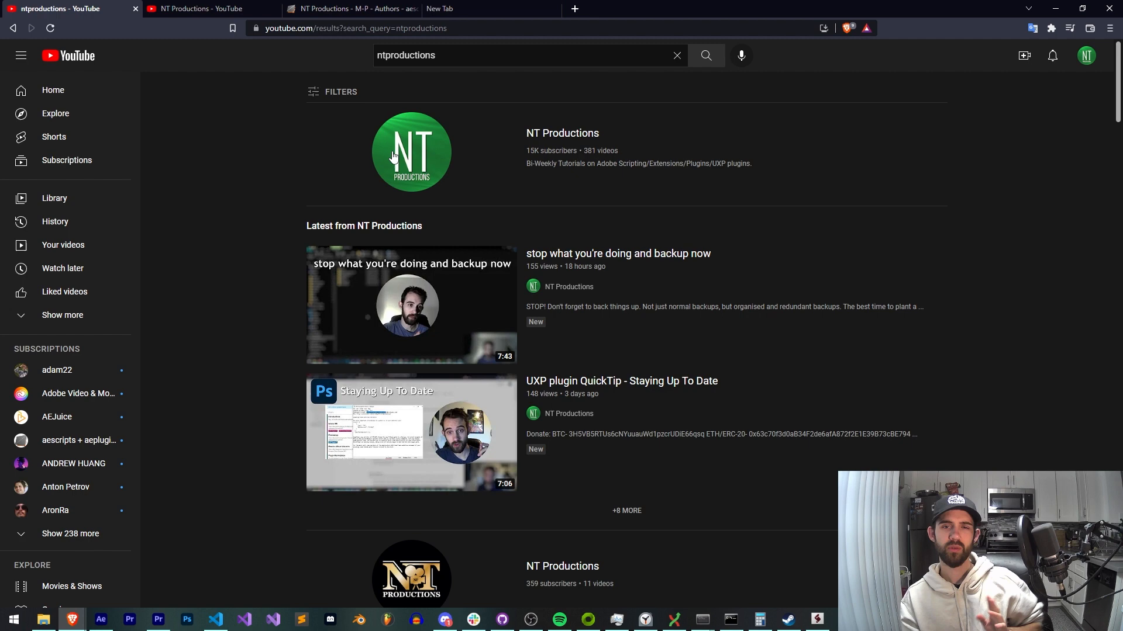
left_click(411, 151)
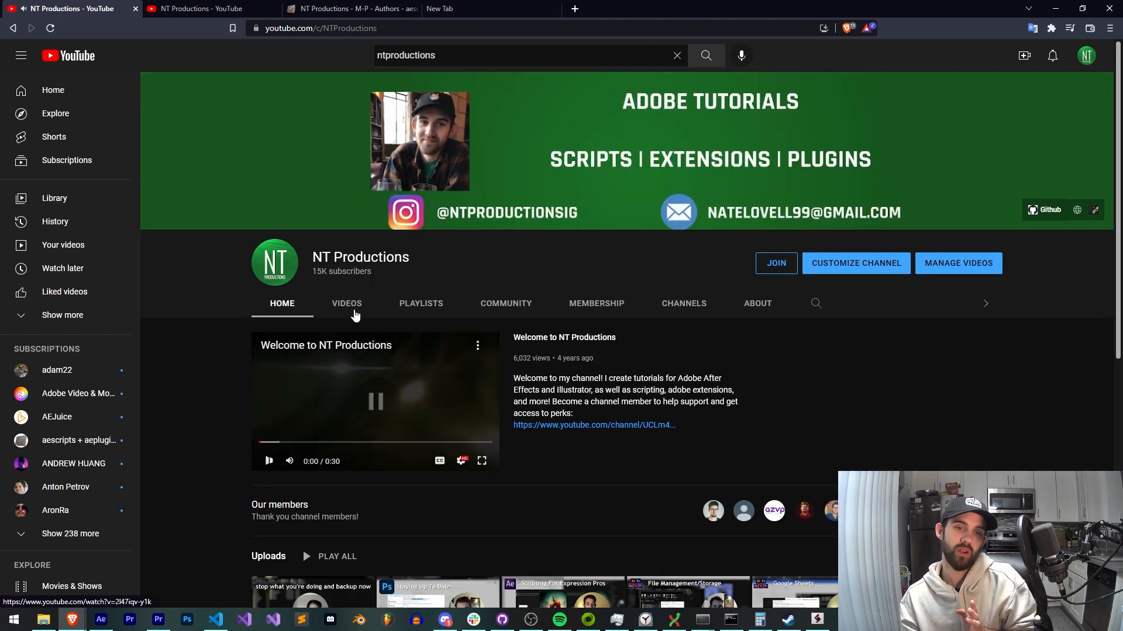
List NT Productions' uploaded videos under VIDEOS, then switch back to the other channel tab.
left_click(346, 303)
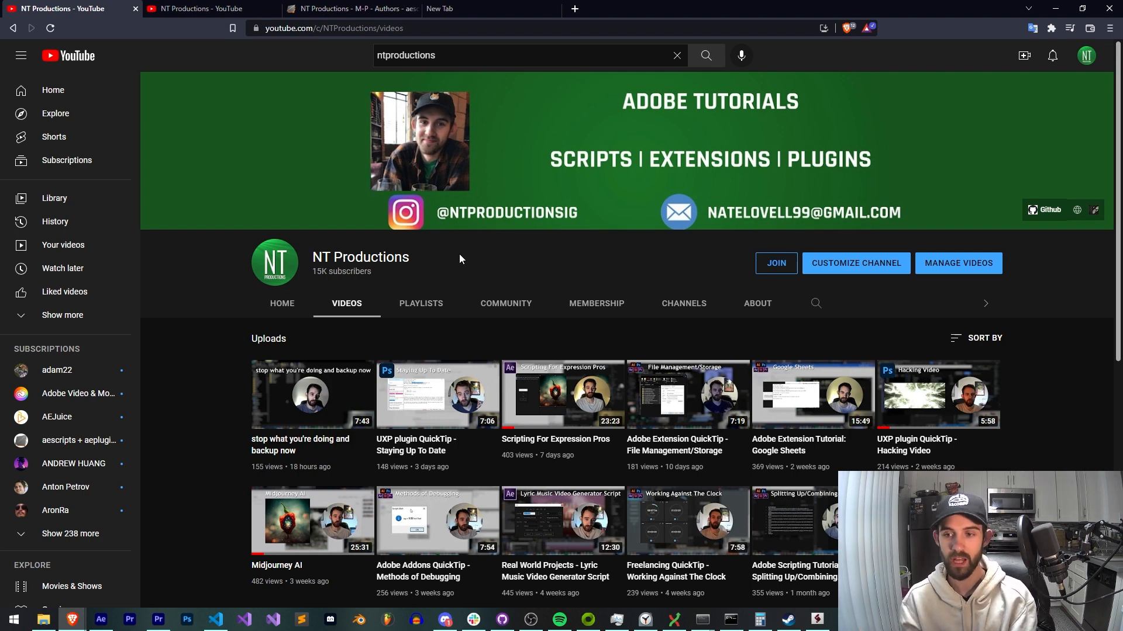
mouse_move(482, 313)
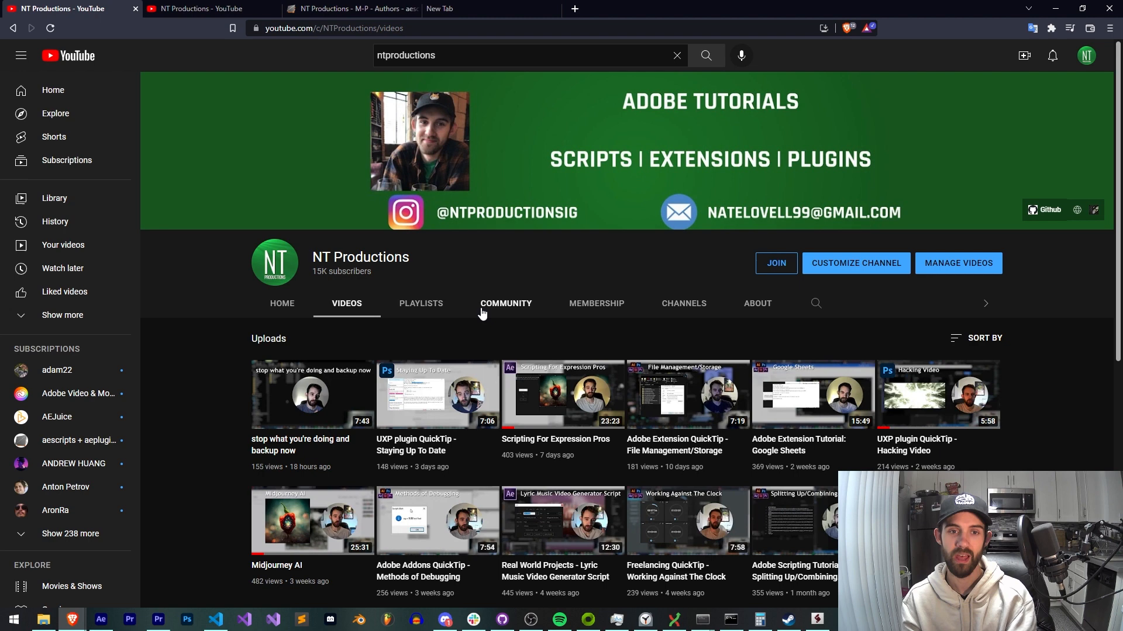
mouse_move(498, 275)
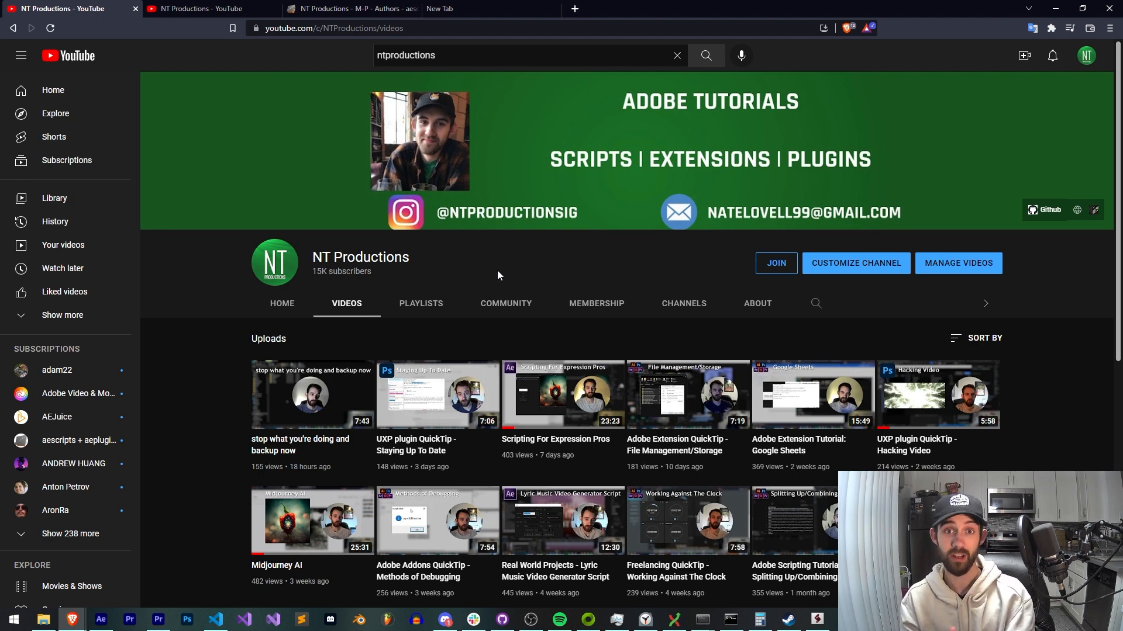
mouse_move(469, 265)
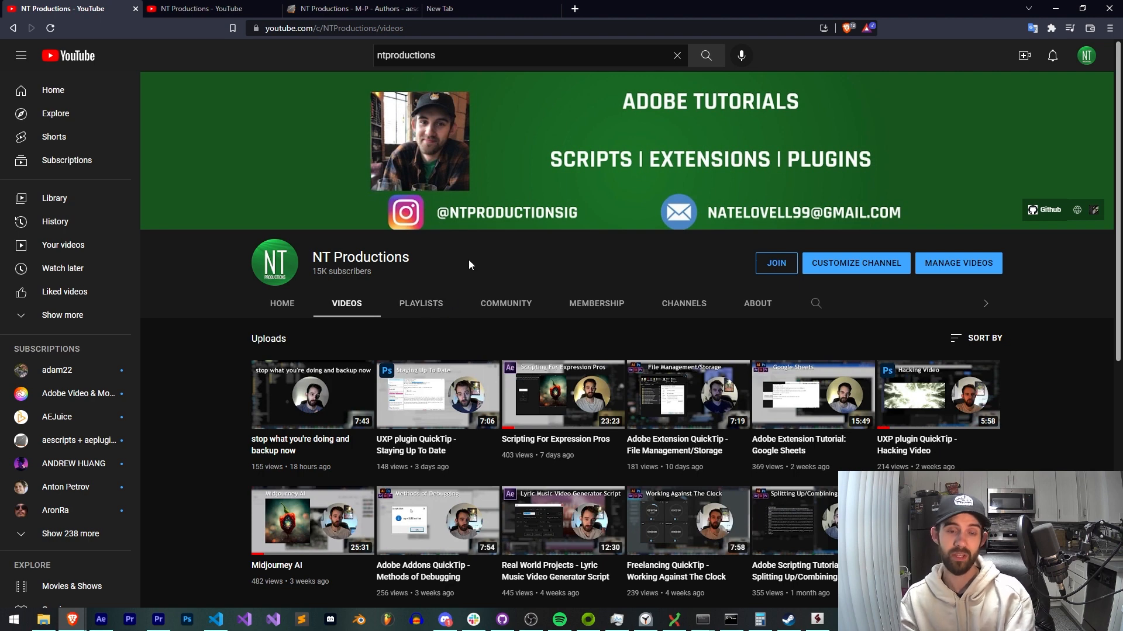
mouse_move(425, 264)
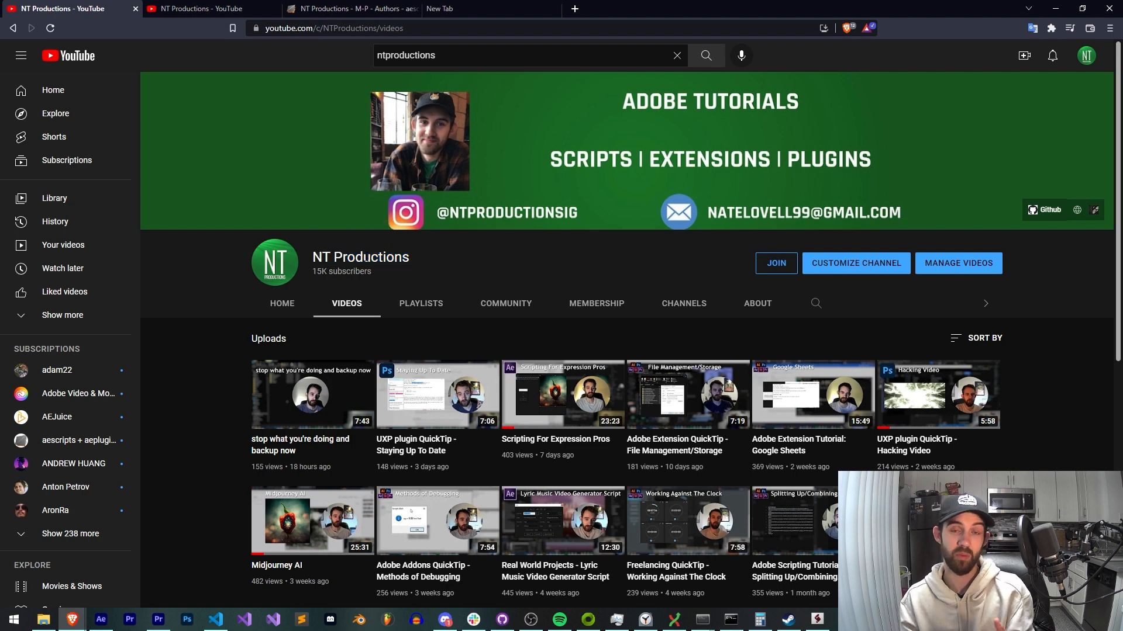
double_click(360, 256)
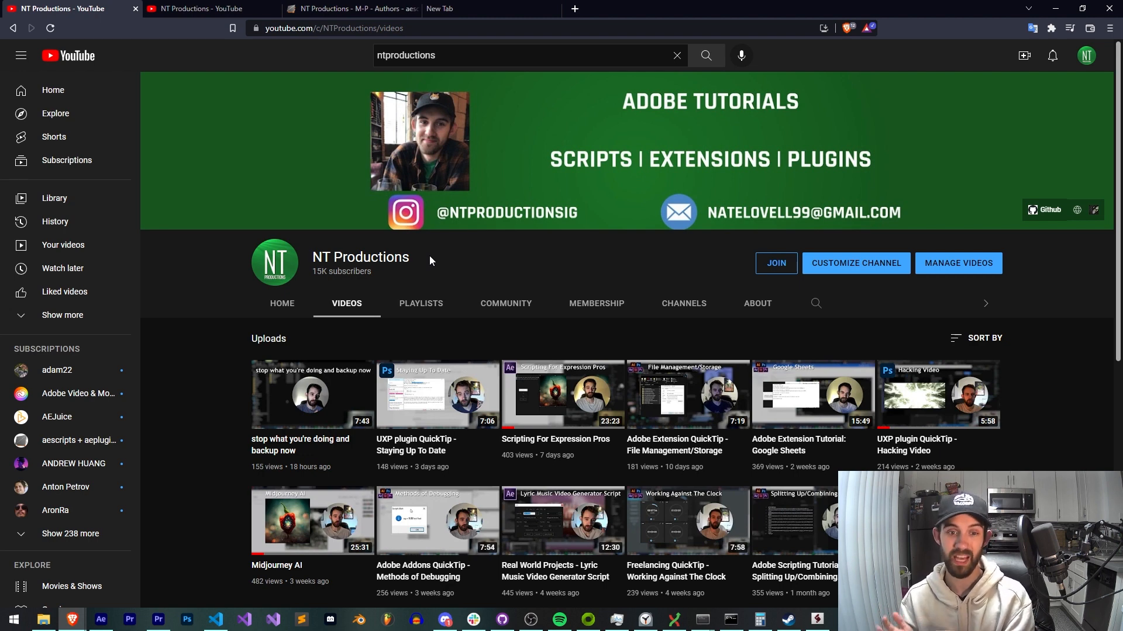
mouse_move(505, 304)
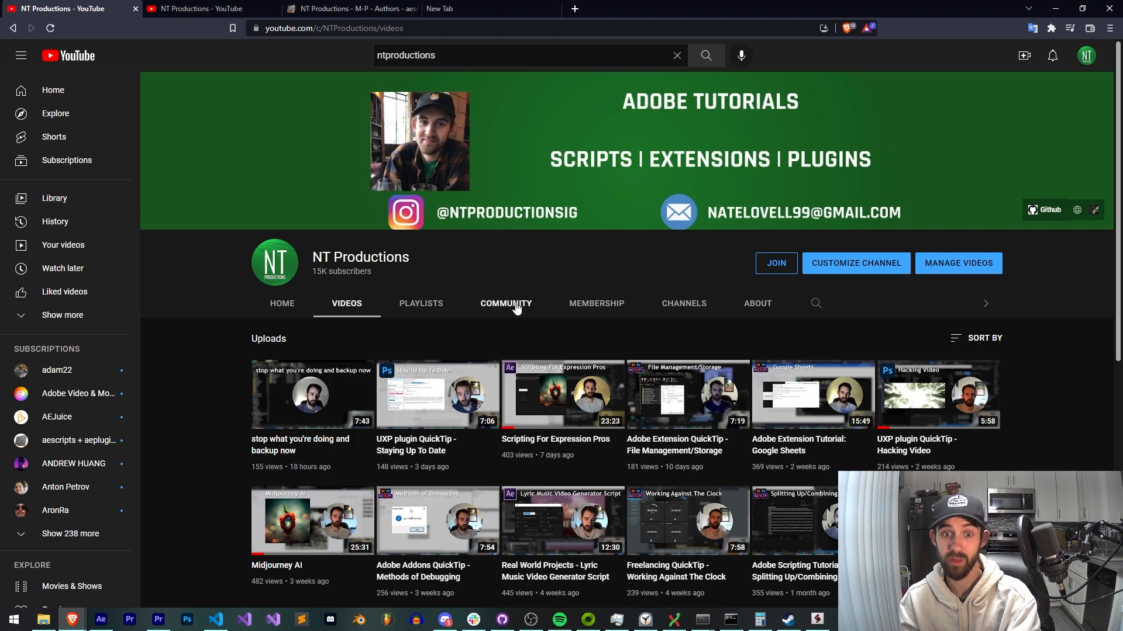
mouse_move(490, 252)
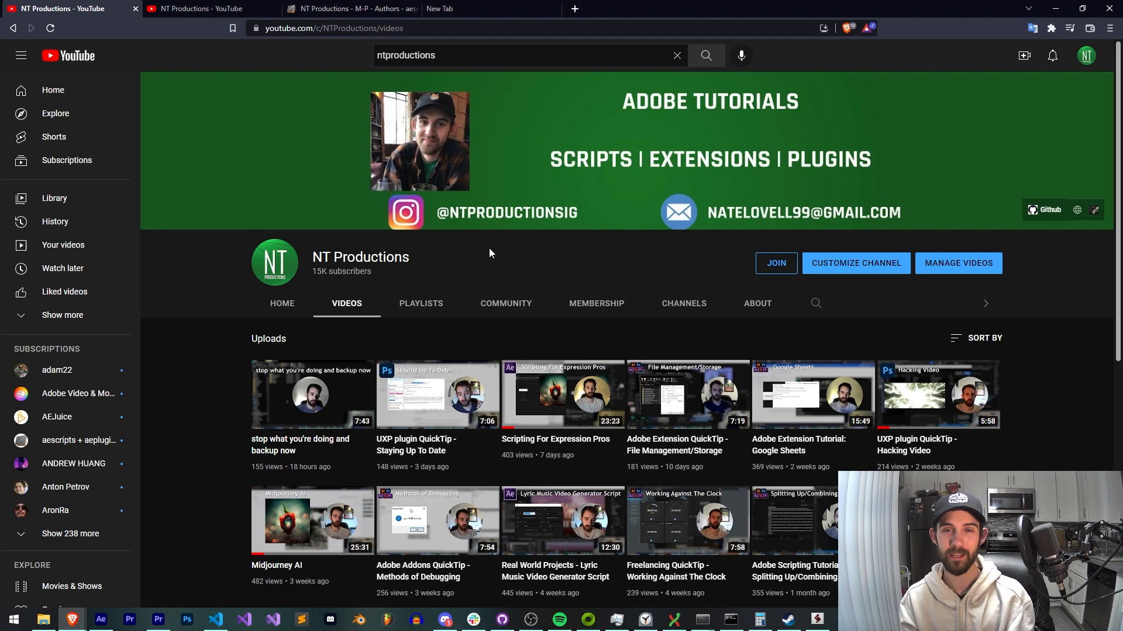
mouse_move(549, 286)
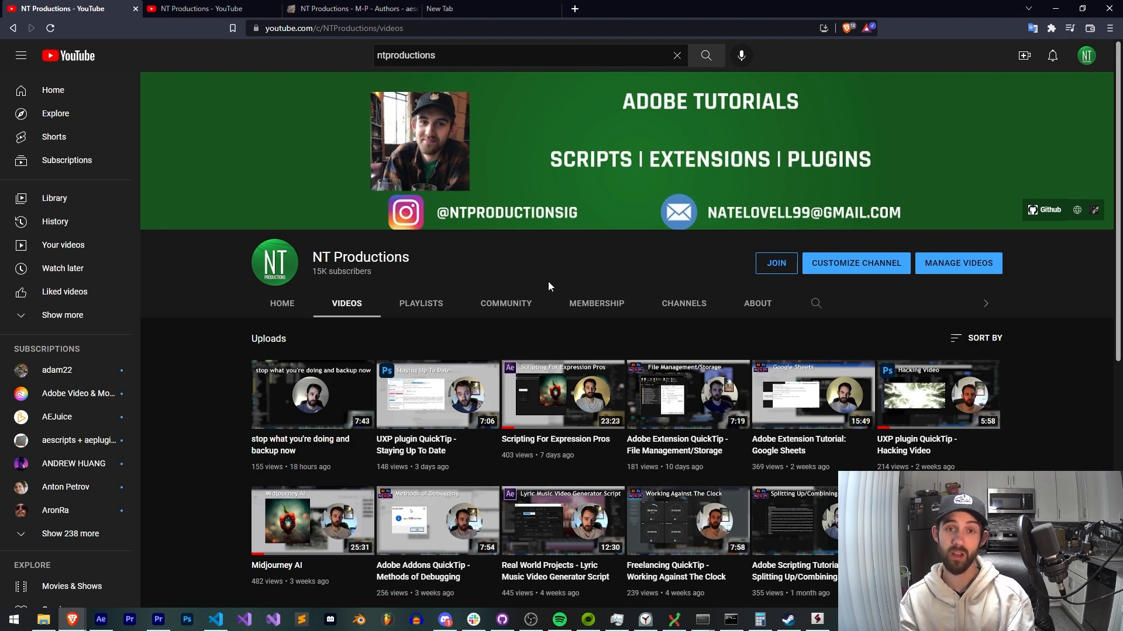
mouse_move(768, 259)
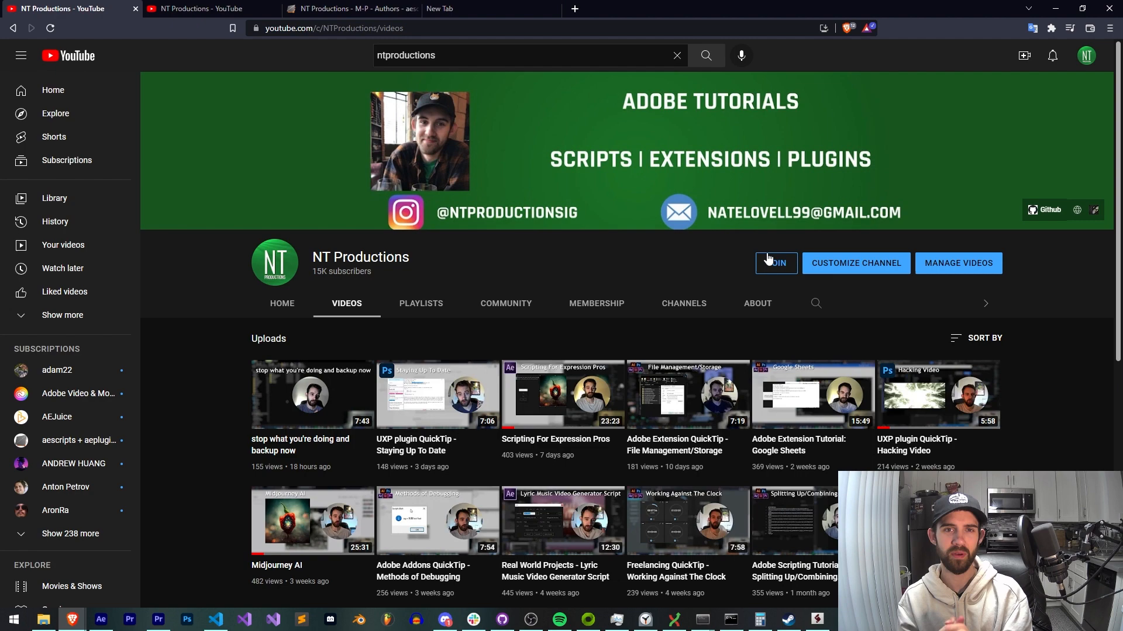
left_click(444, 619)
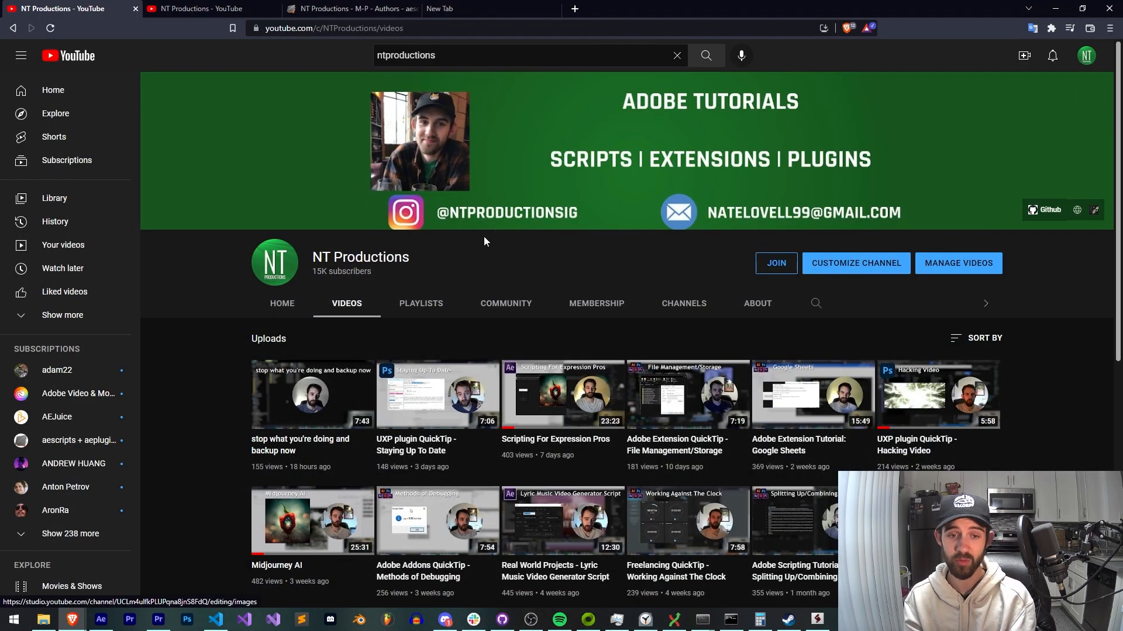
mouse_move(491, 253)
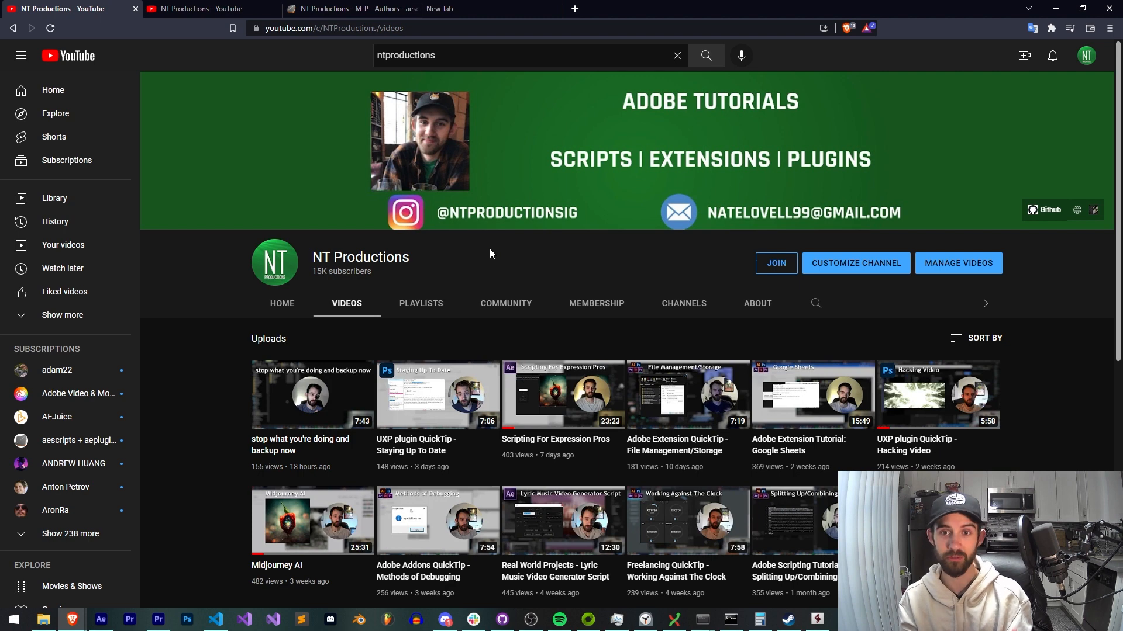
left_click(281, 303)
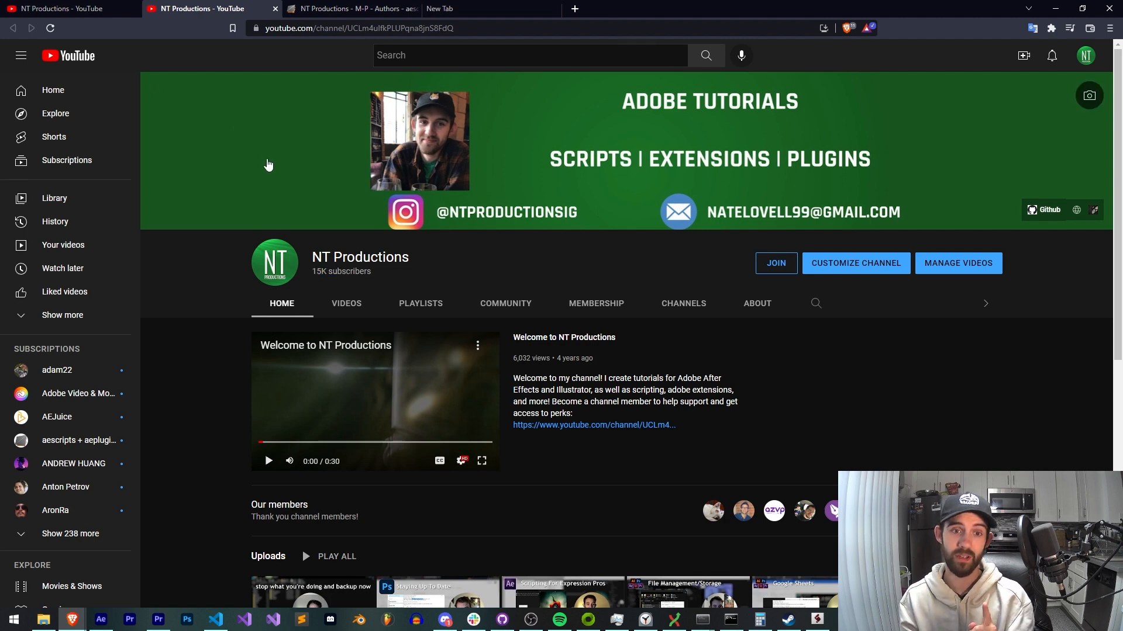
left_click(347, 303)
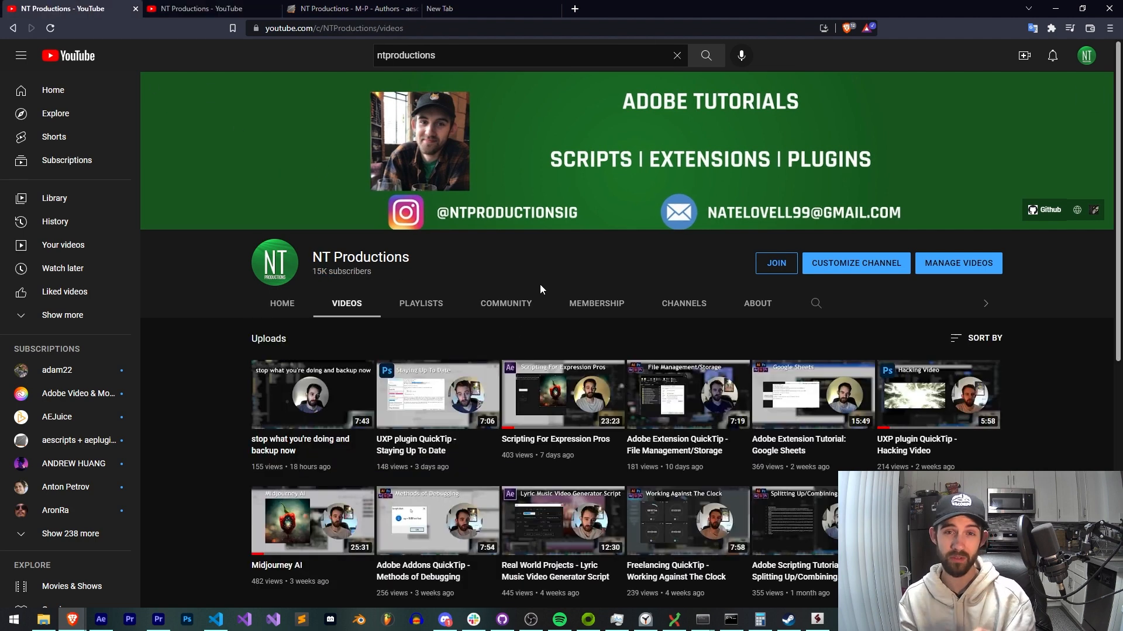
mouse_move(546, 280)
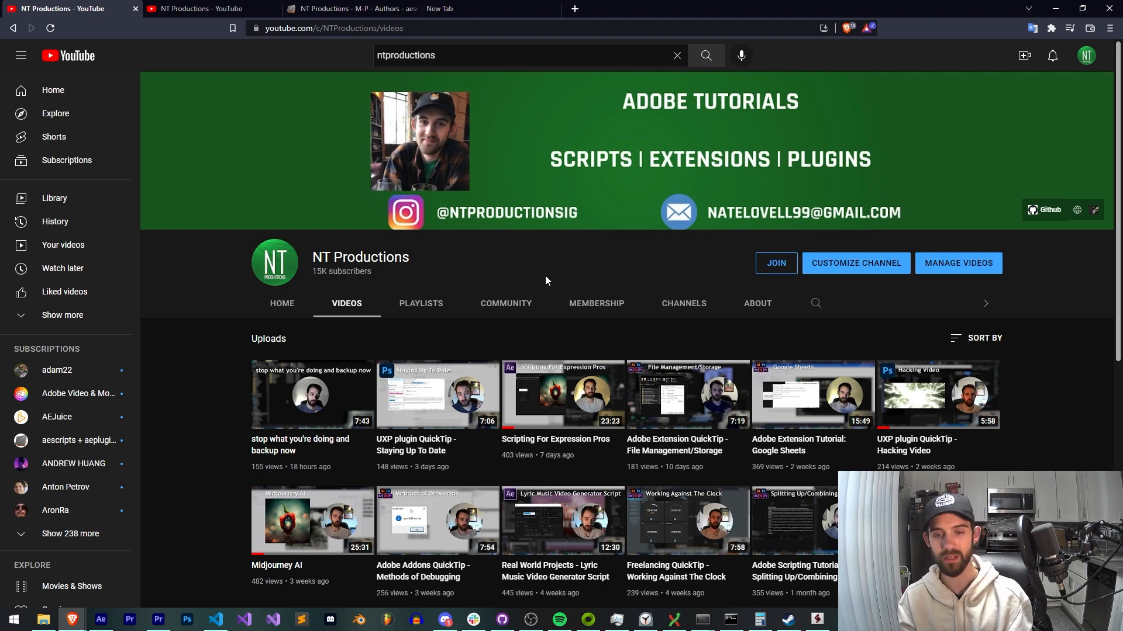
mouse_move(505, 302)
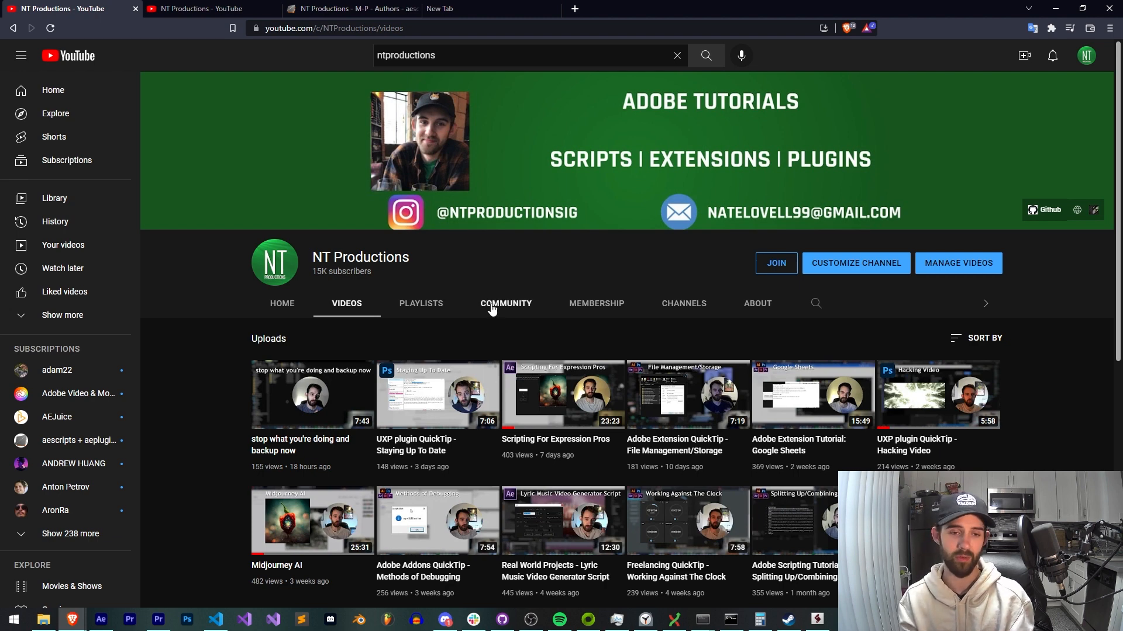
mouse_move(508, 274)
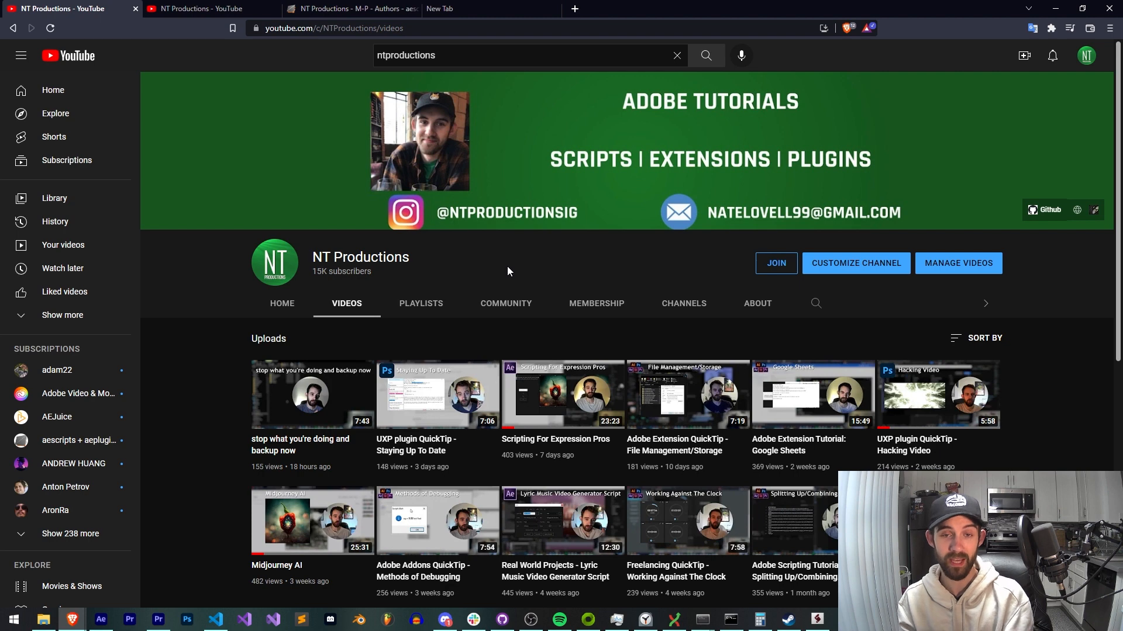
mouse_move(517, 265)
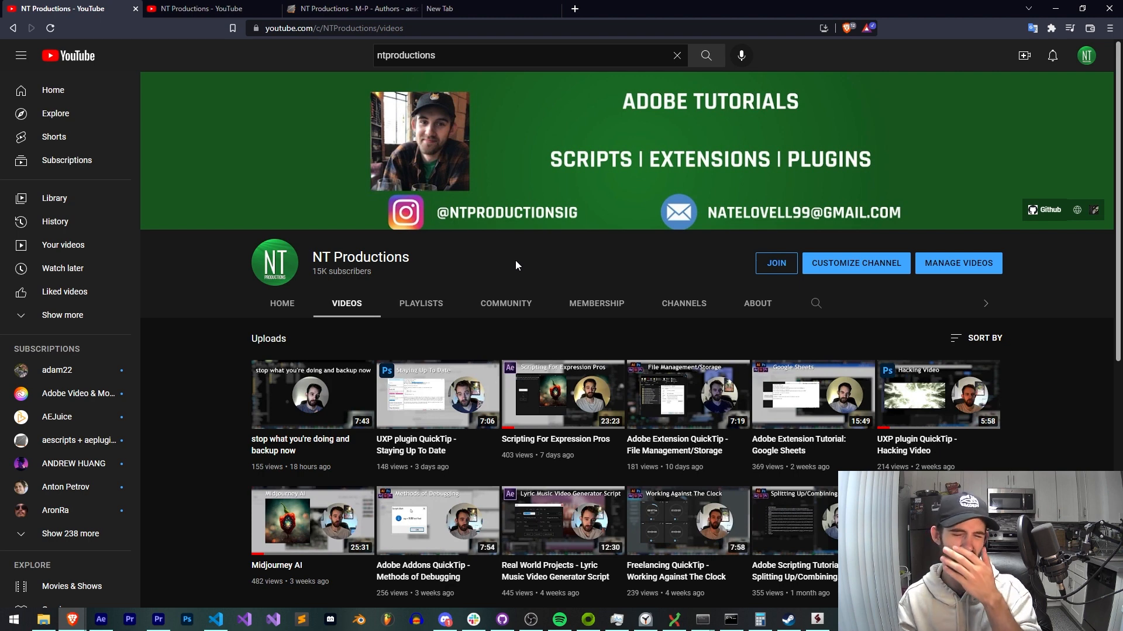
mouse_move(505, 297)
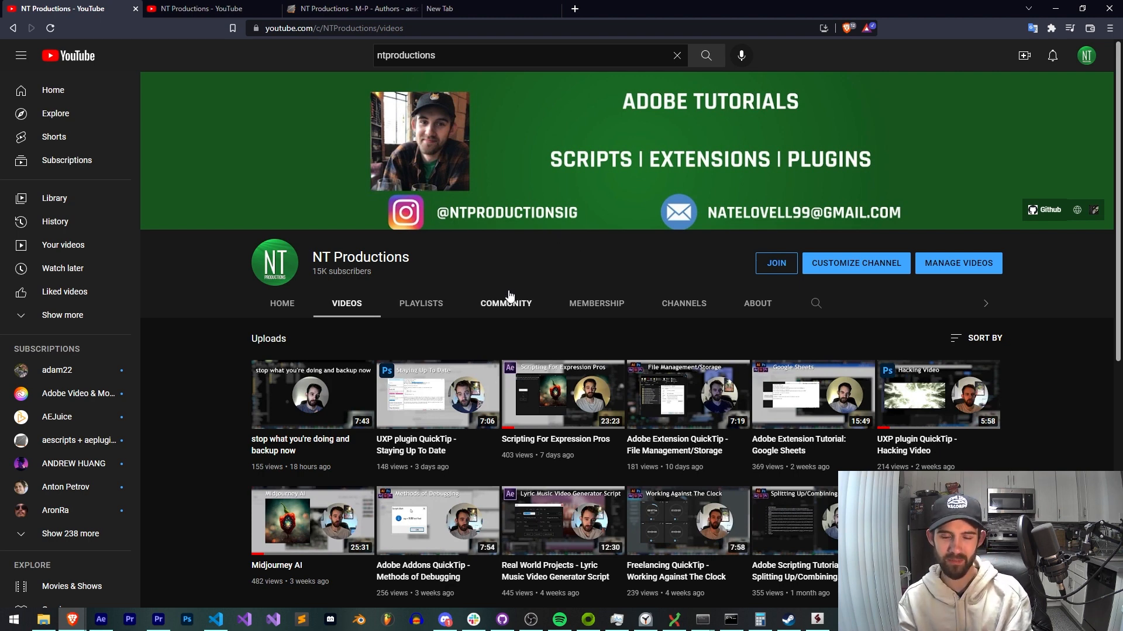
mouse_move(508, 264)
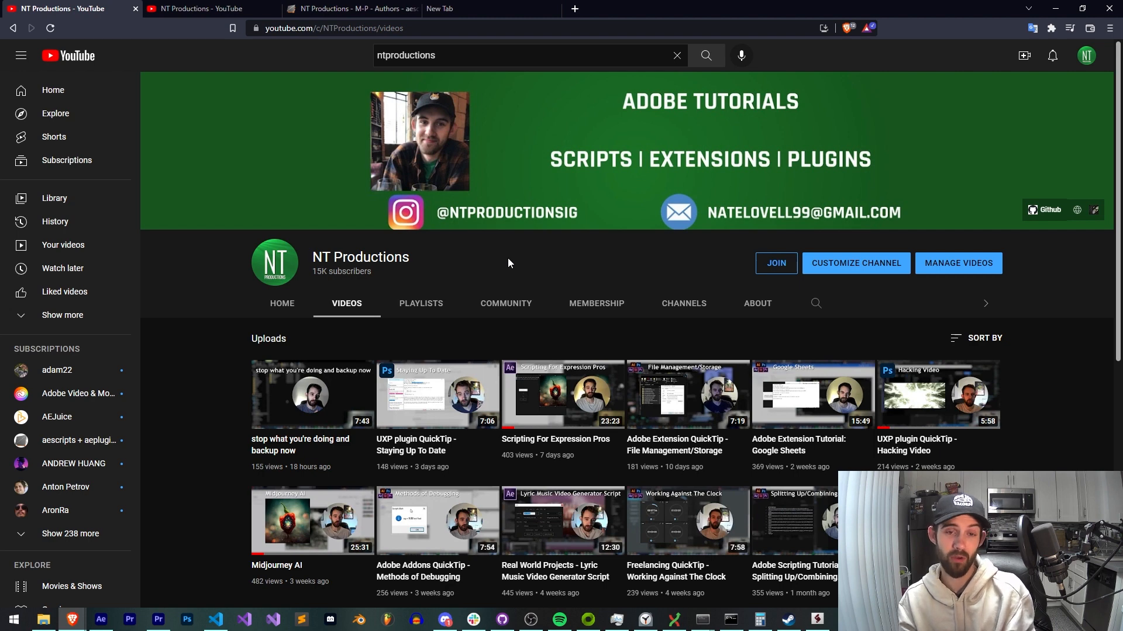
mouse_move(421, 600)
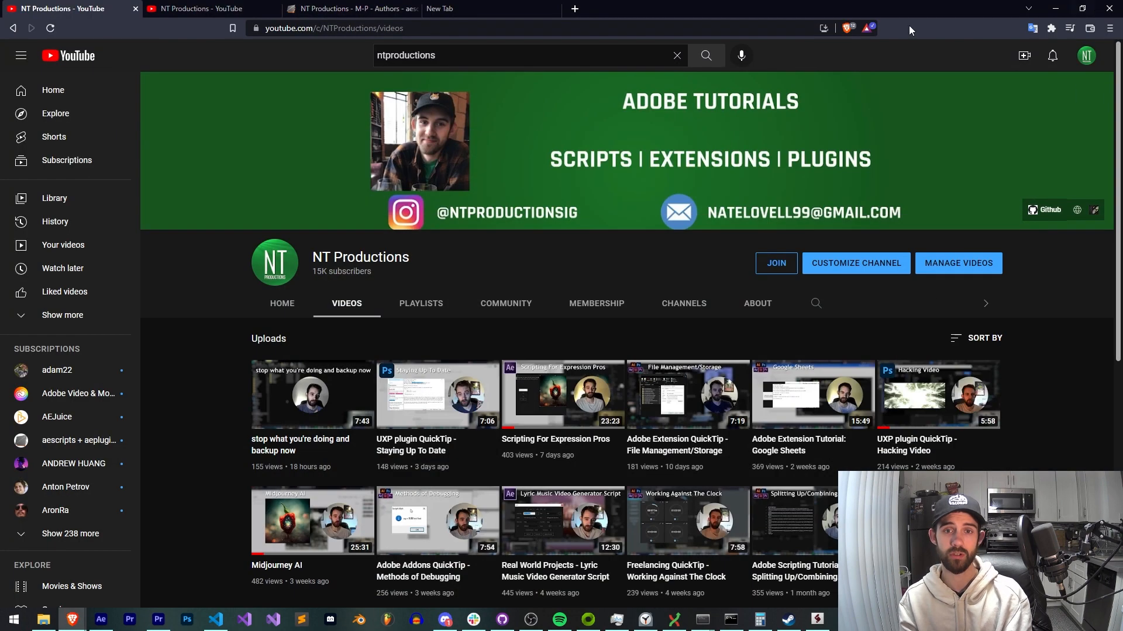
mouse_move(551, 263)
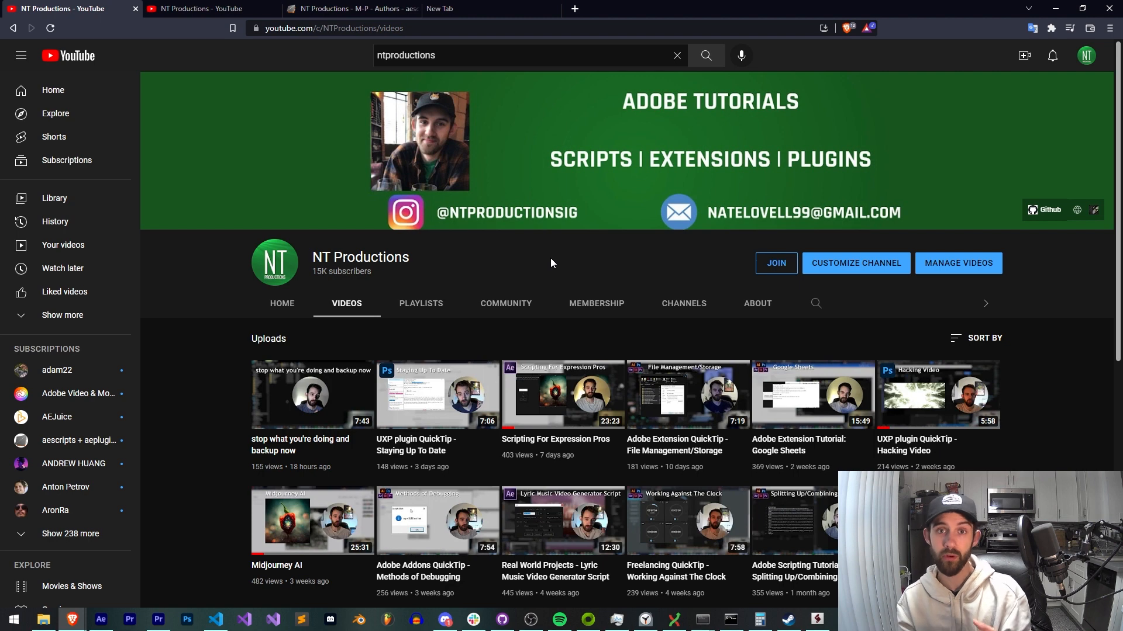
mouse_move(561, 251)
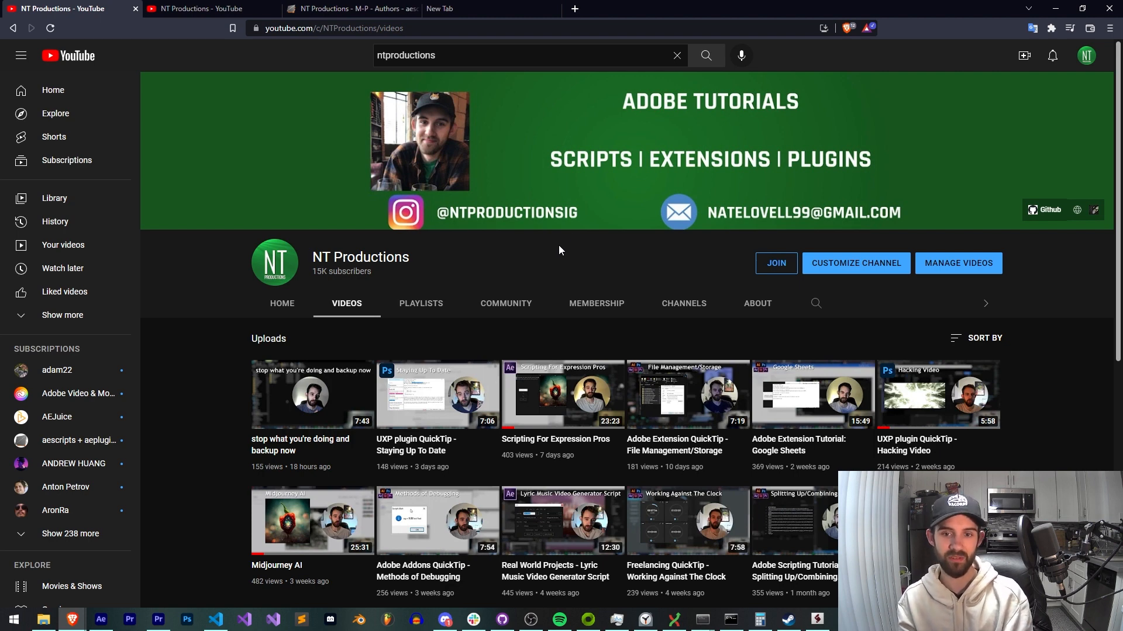
mouse_move(651, 262)
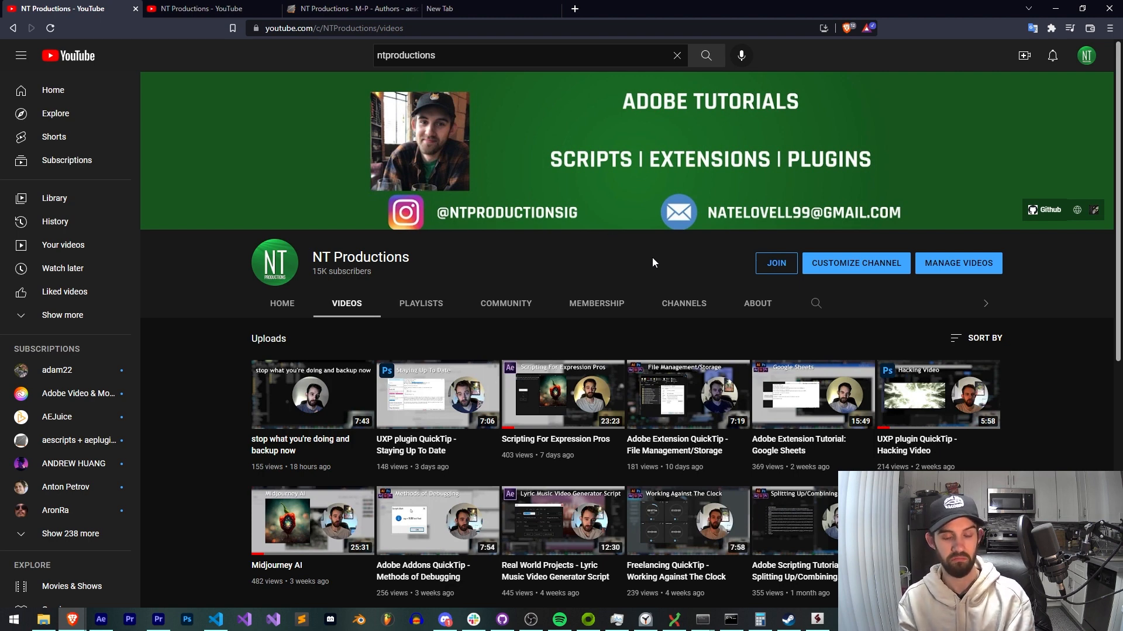
mouse_move(641, 273)
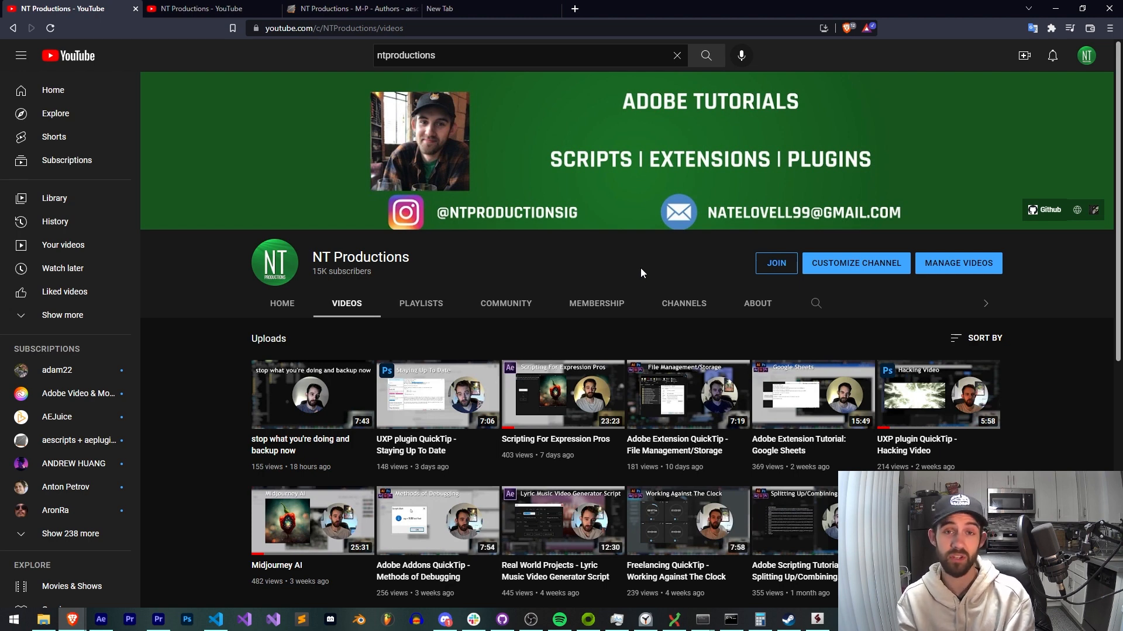
mouse_move(505, 303)
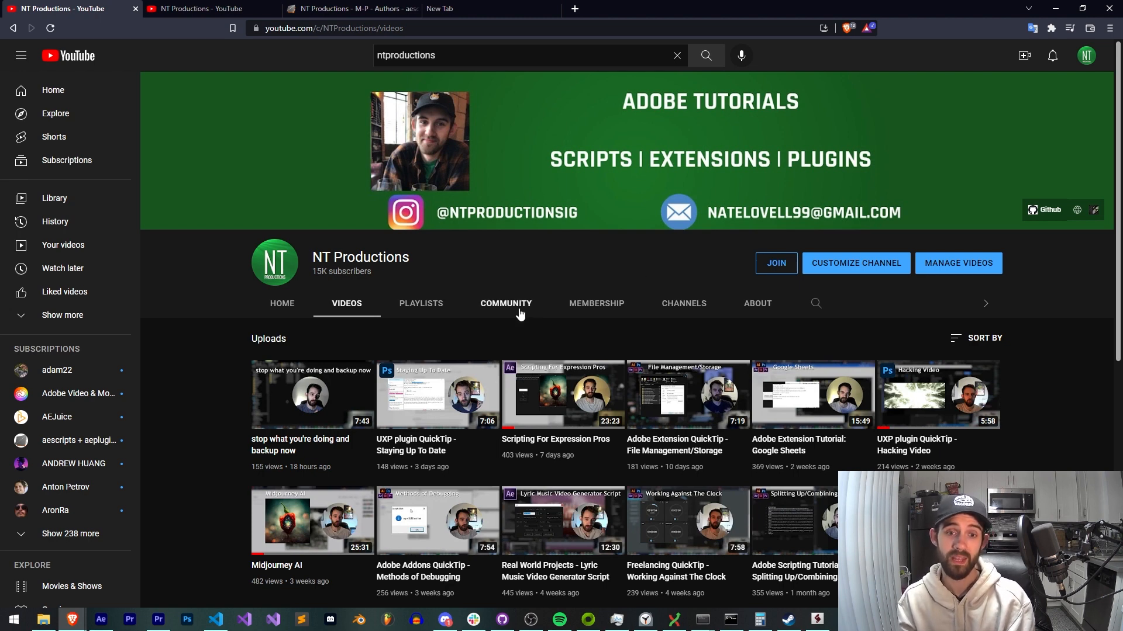
mouse_move(505, 311)
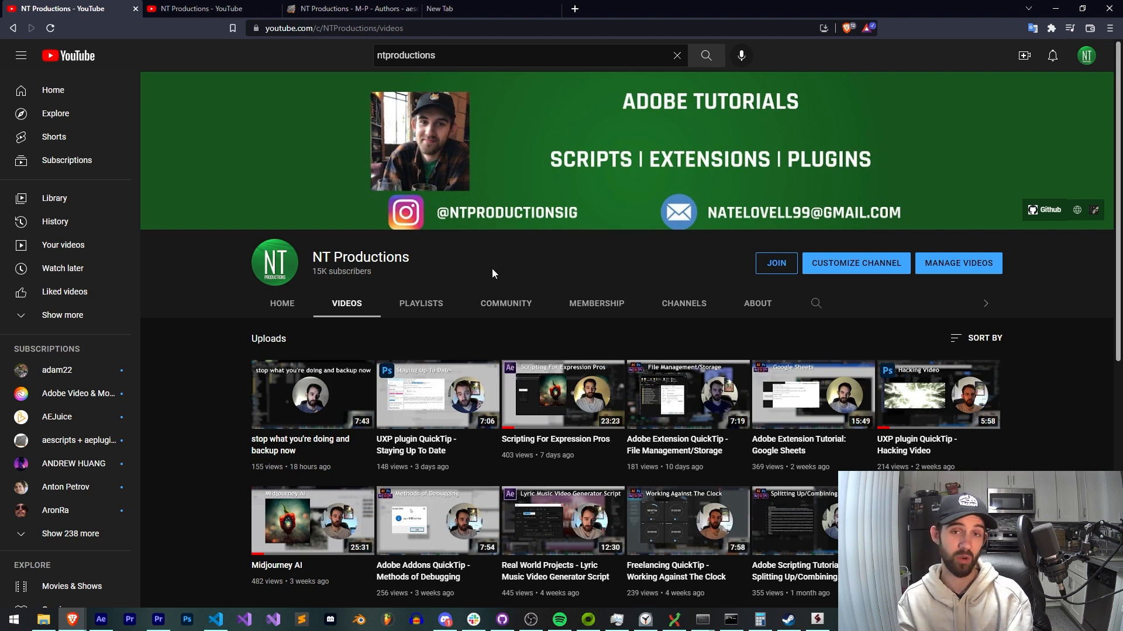
mouse_move(442, 284)
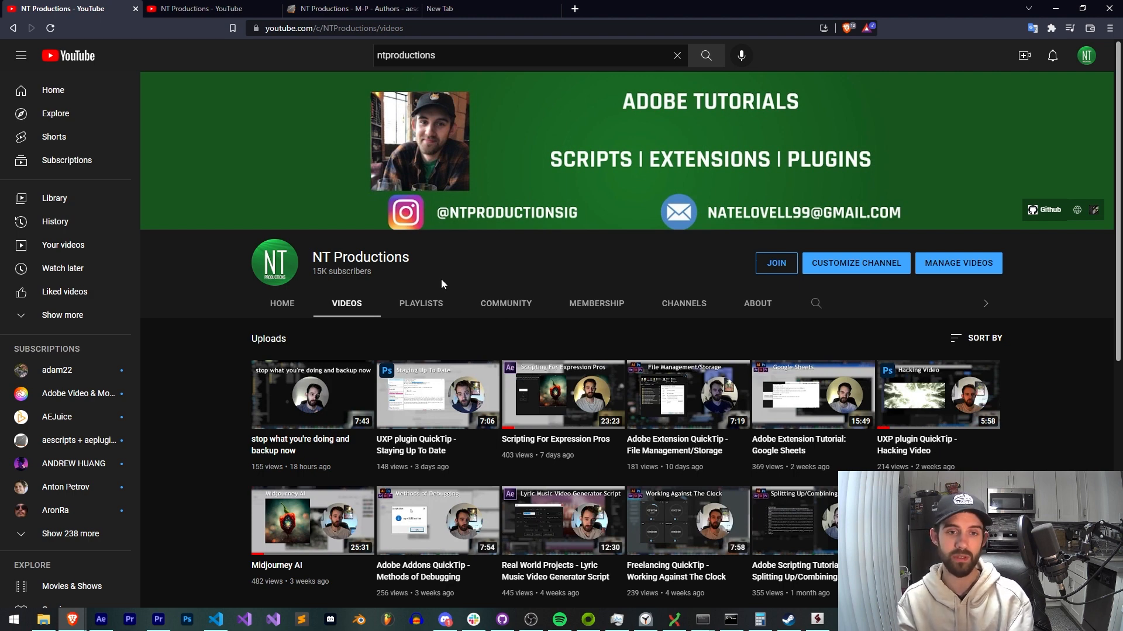
mouse_move(476, 272)
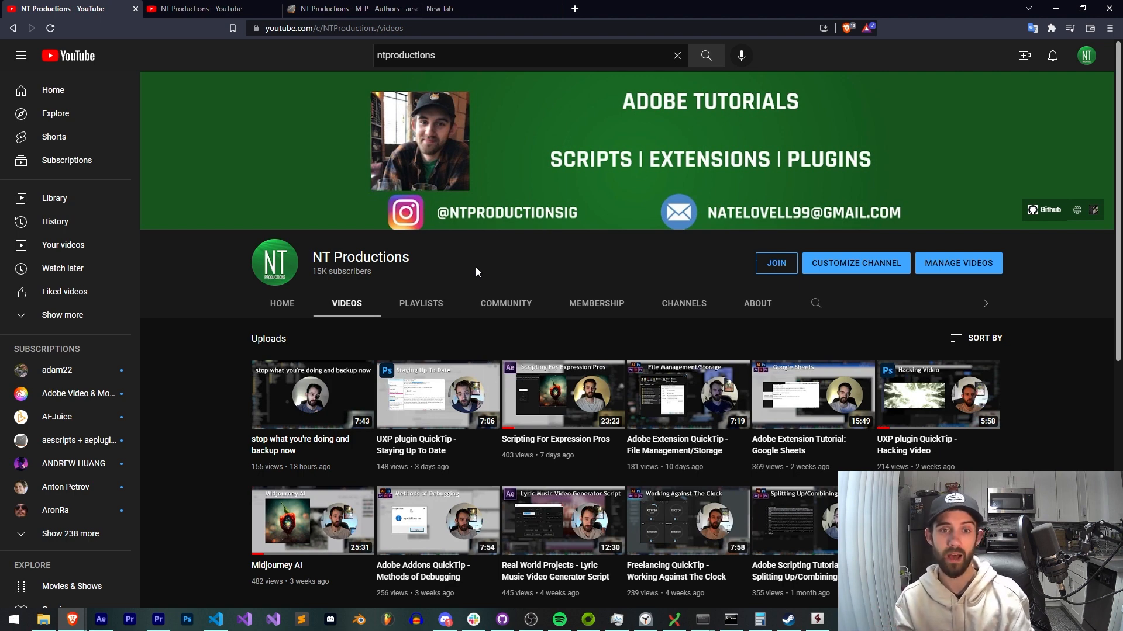
mouse_move(533, 254)
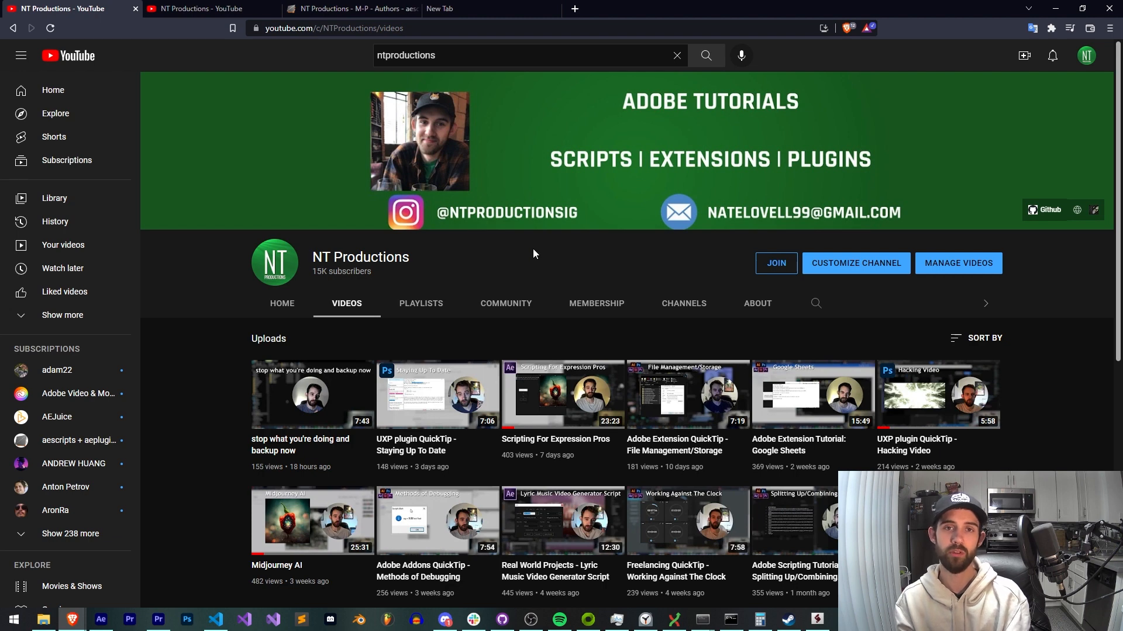
mouse_move(530, 246)
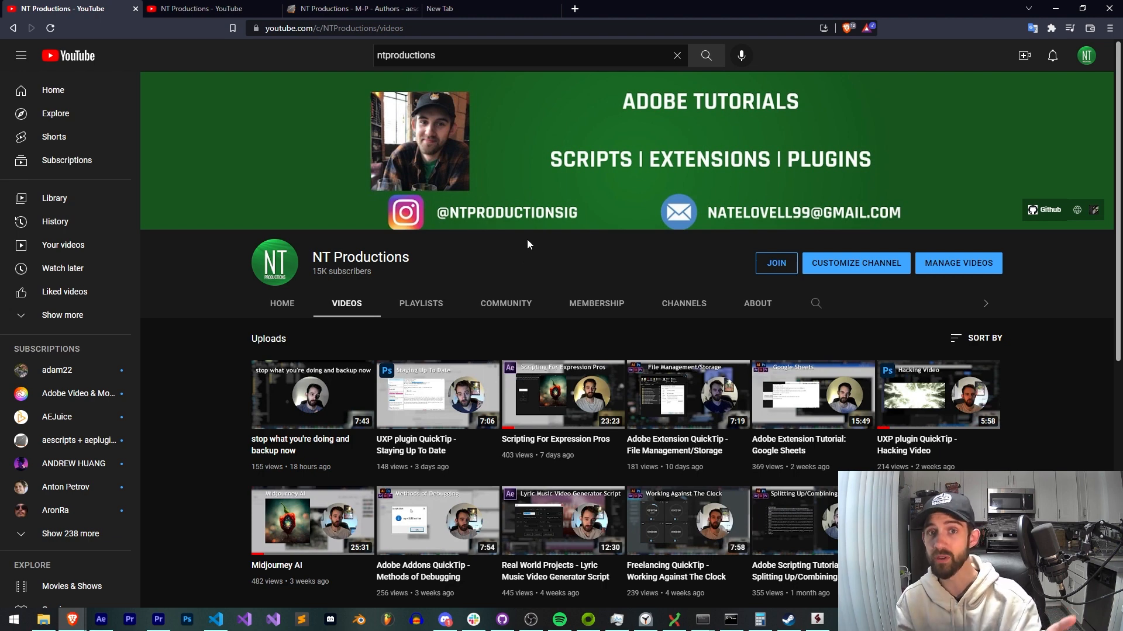
mouse_move(522, 255)
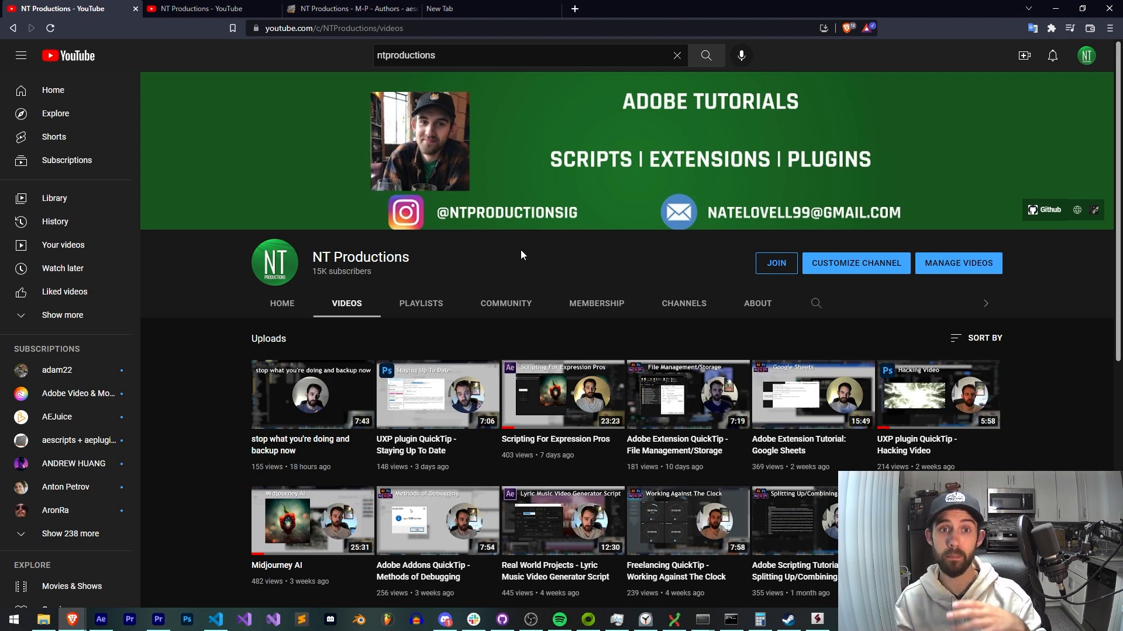
mouse_move(499, 270)
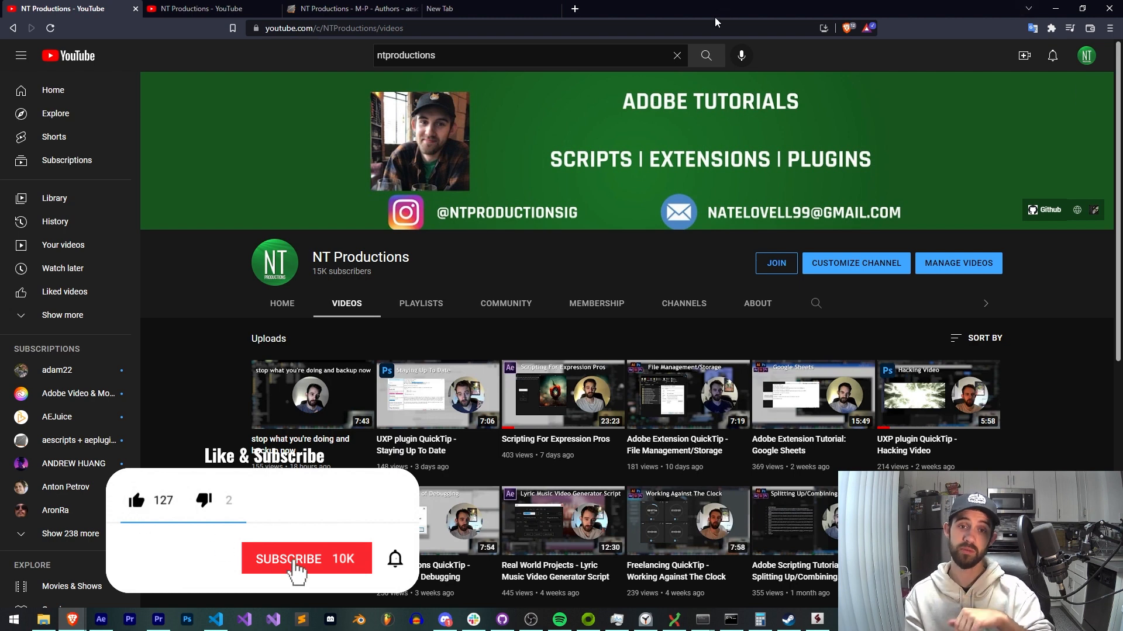
Bring up the NT Productions Discord server's #scripting channel from the taskbar.
left_click(287, 559)
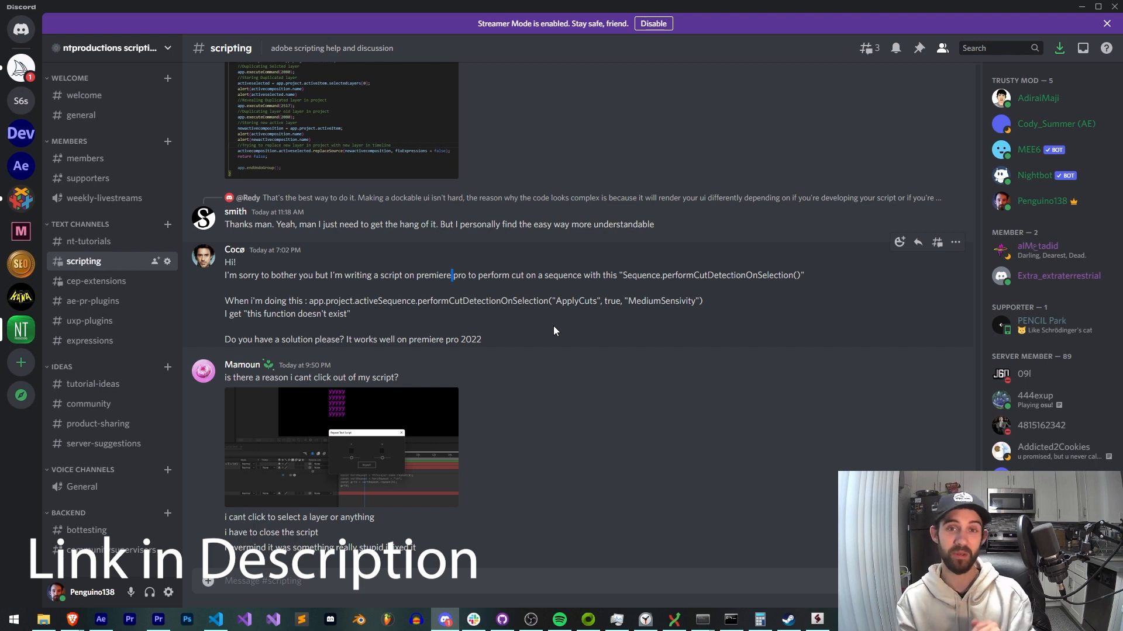
mouse_move(203, 317)
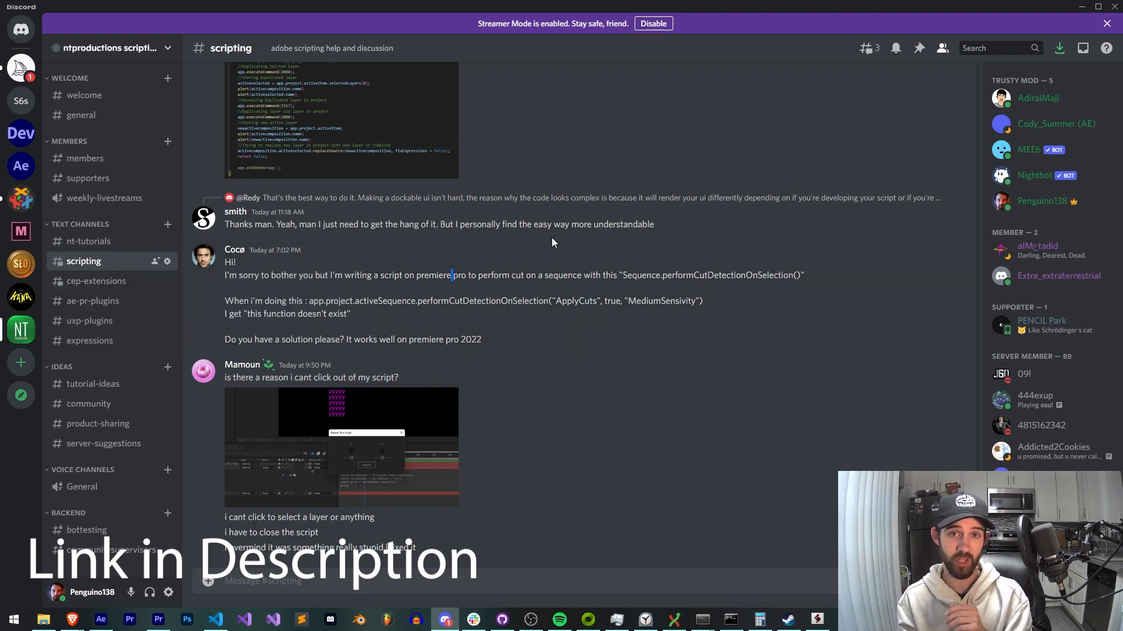
mouse_move(392, 383)
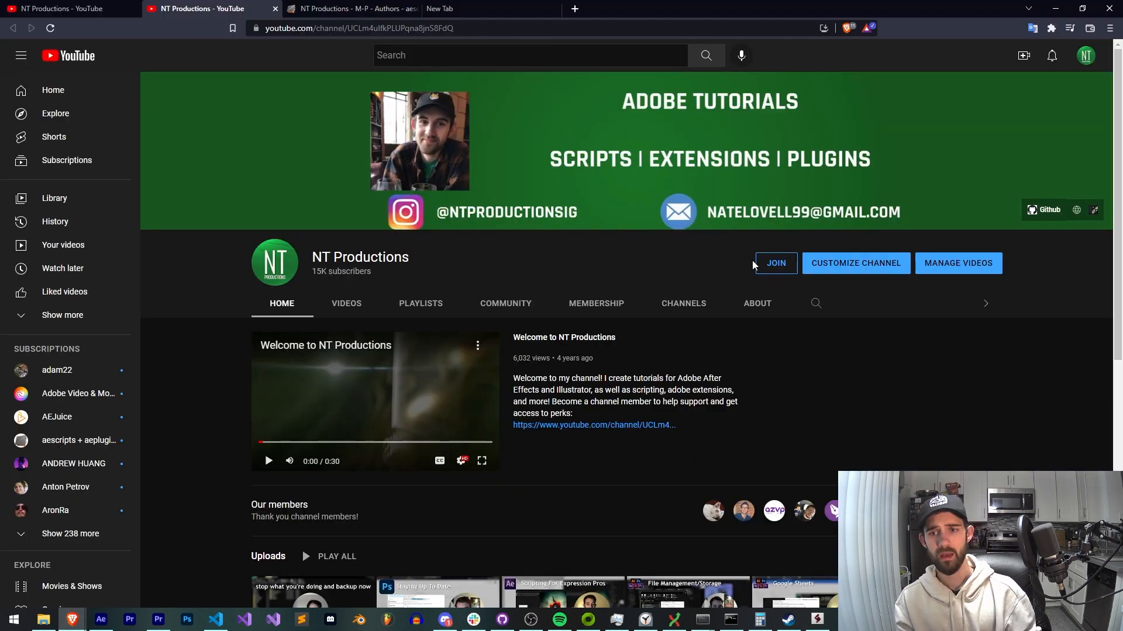
Scroll through the JOIN membership tiers, view the aescripts author page, and return to uploads.
left_click(775, 263)
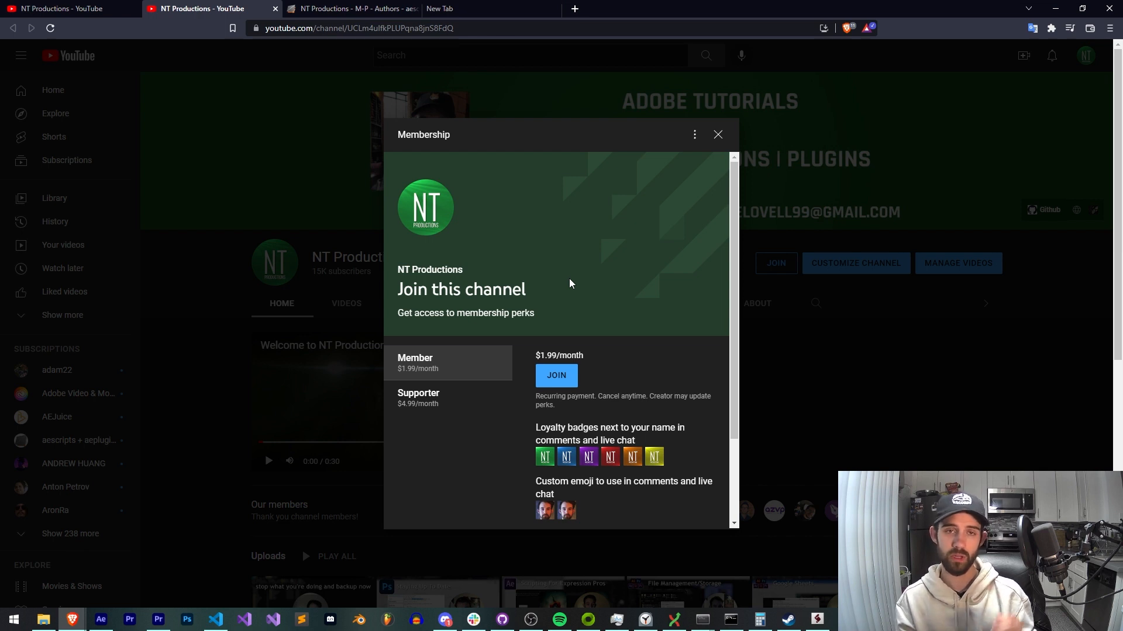
scroll("down", 3)
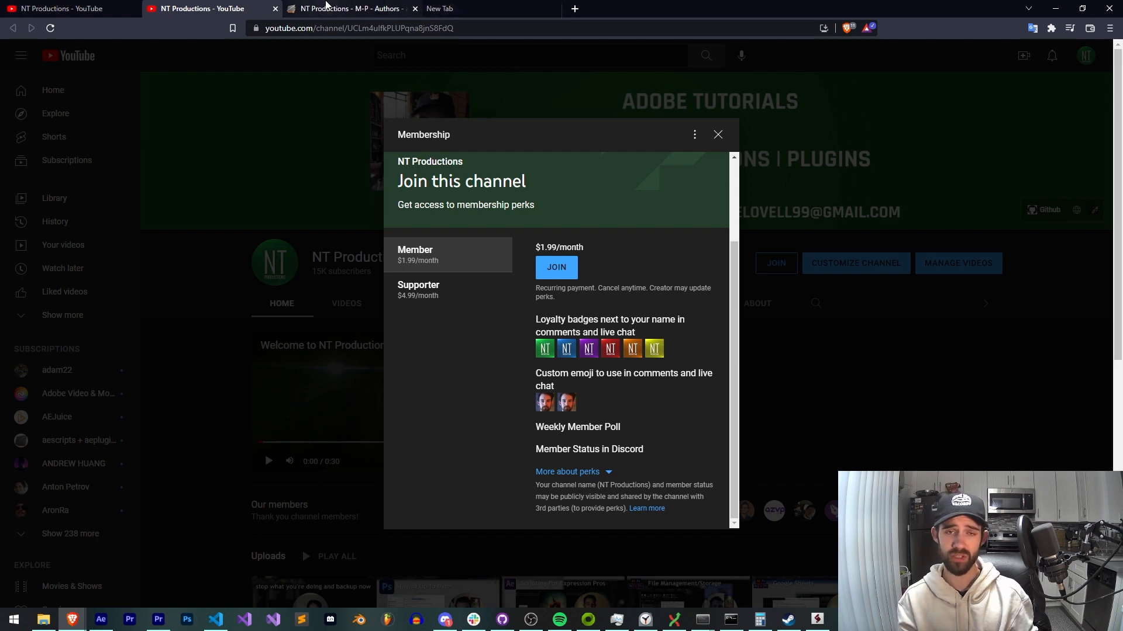
left_click(348, 9)
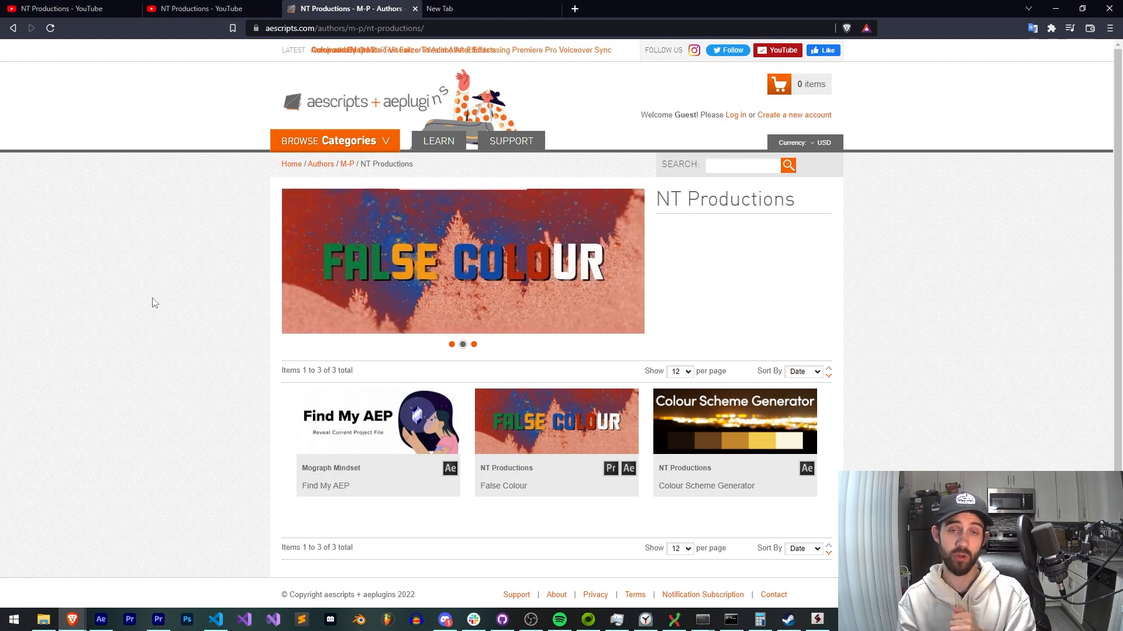
left_click(61, 9)
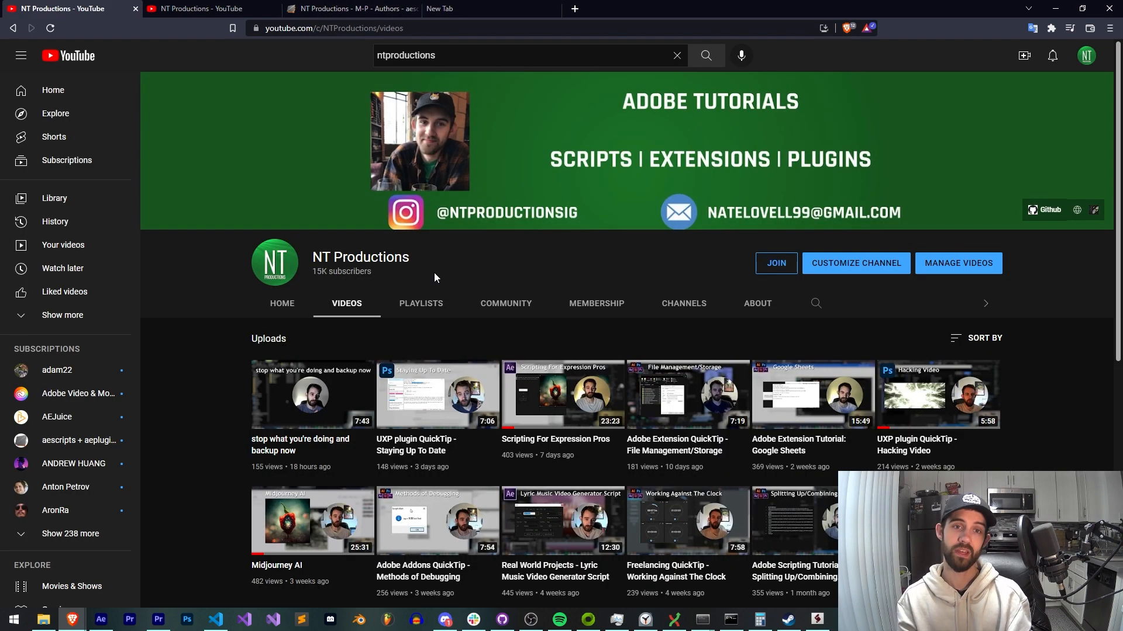
mouse_move(504, 281)
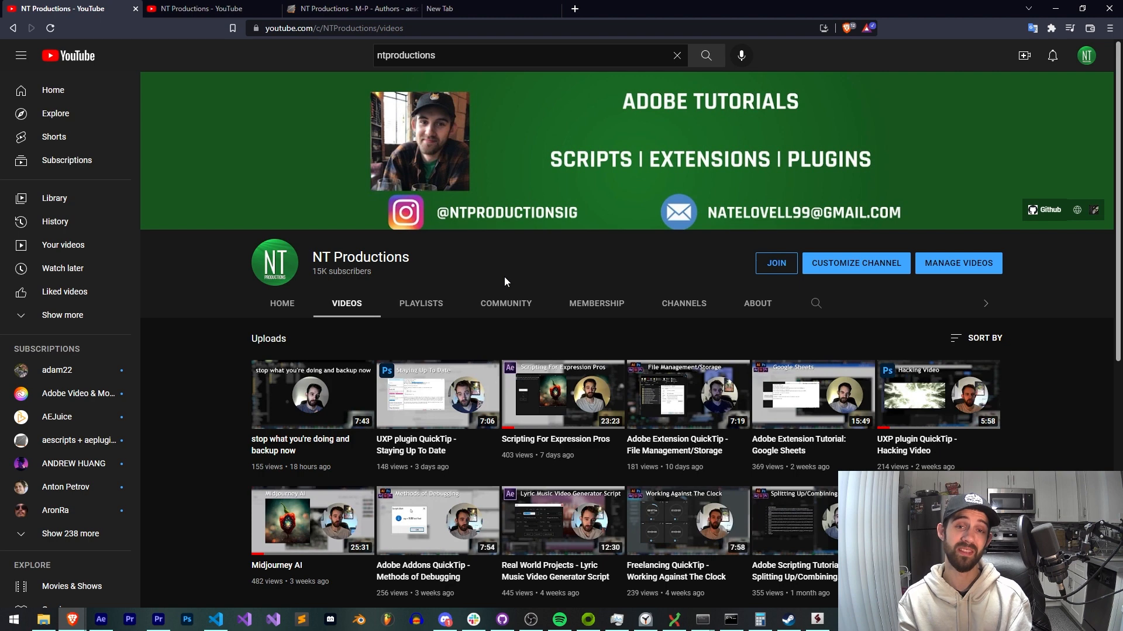
mouse_move(555, 258)
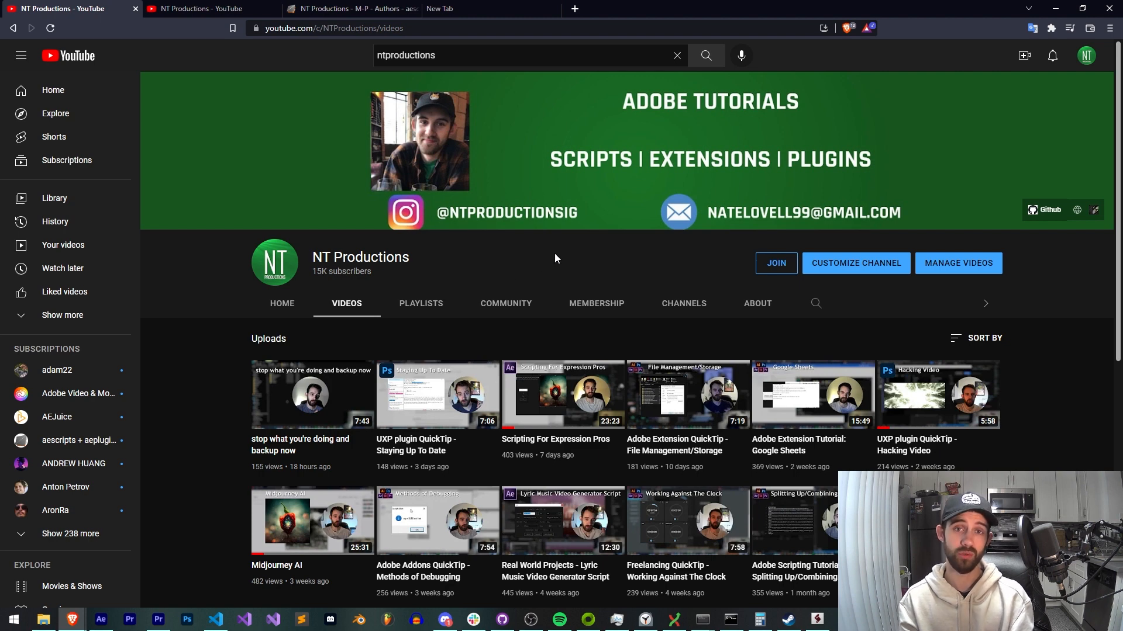